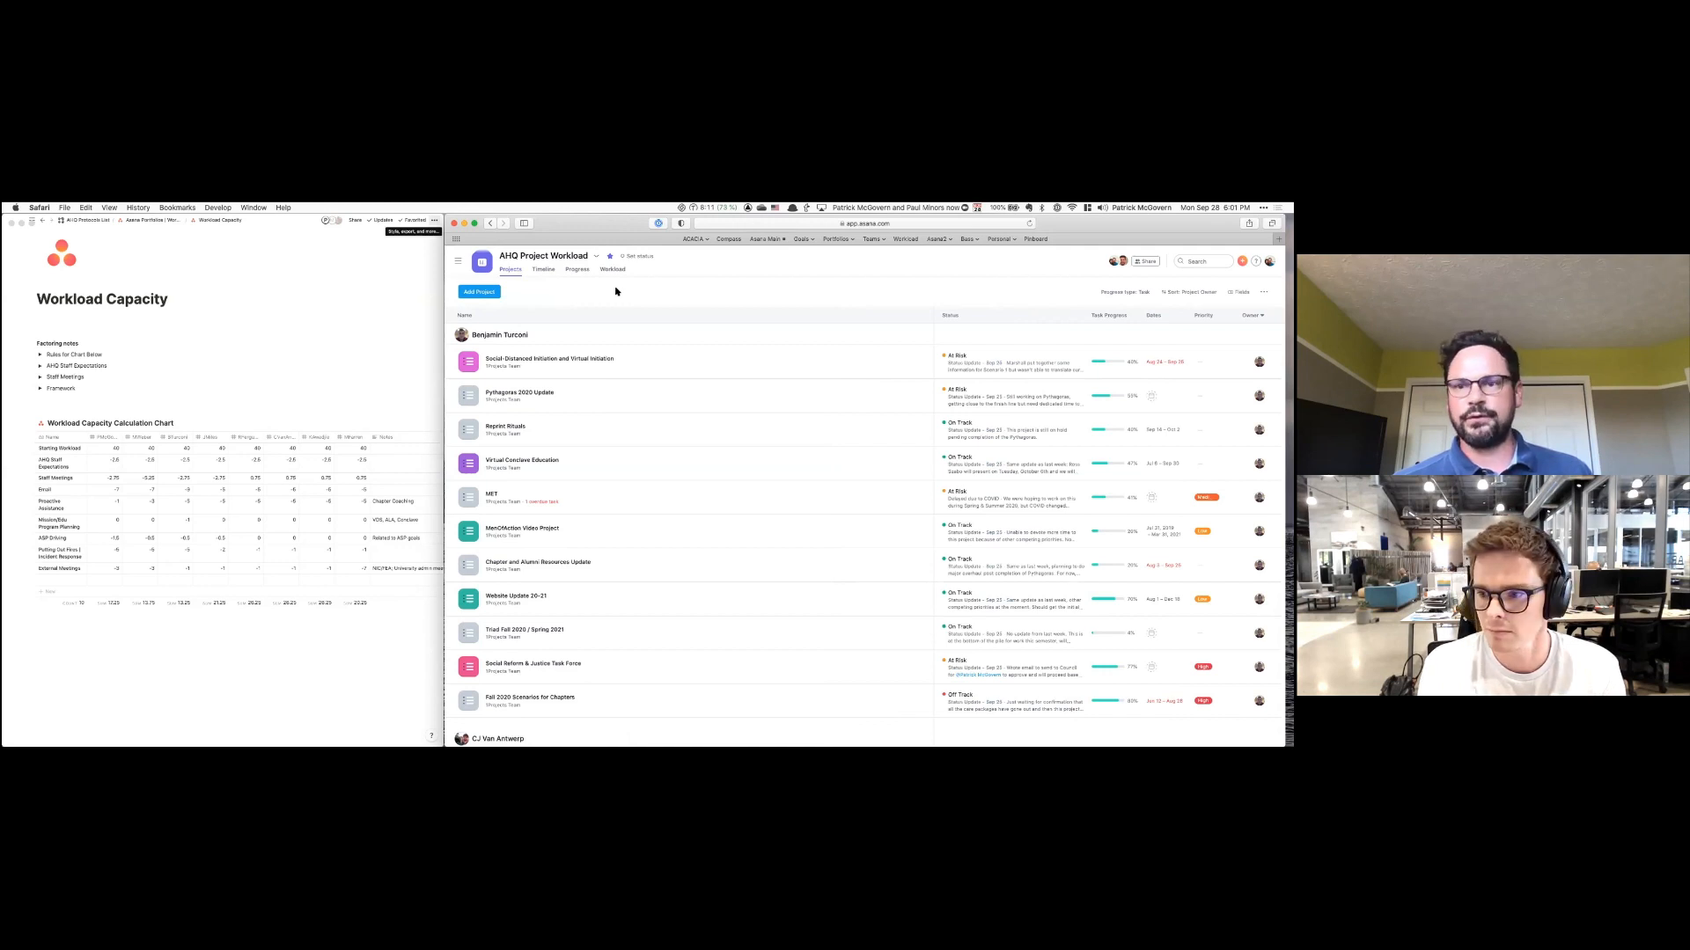
pyautogui.moveTo(596, 292)
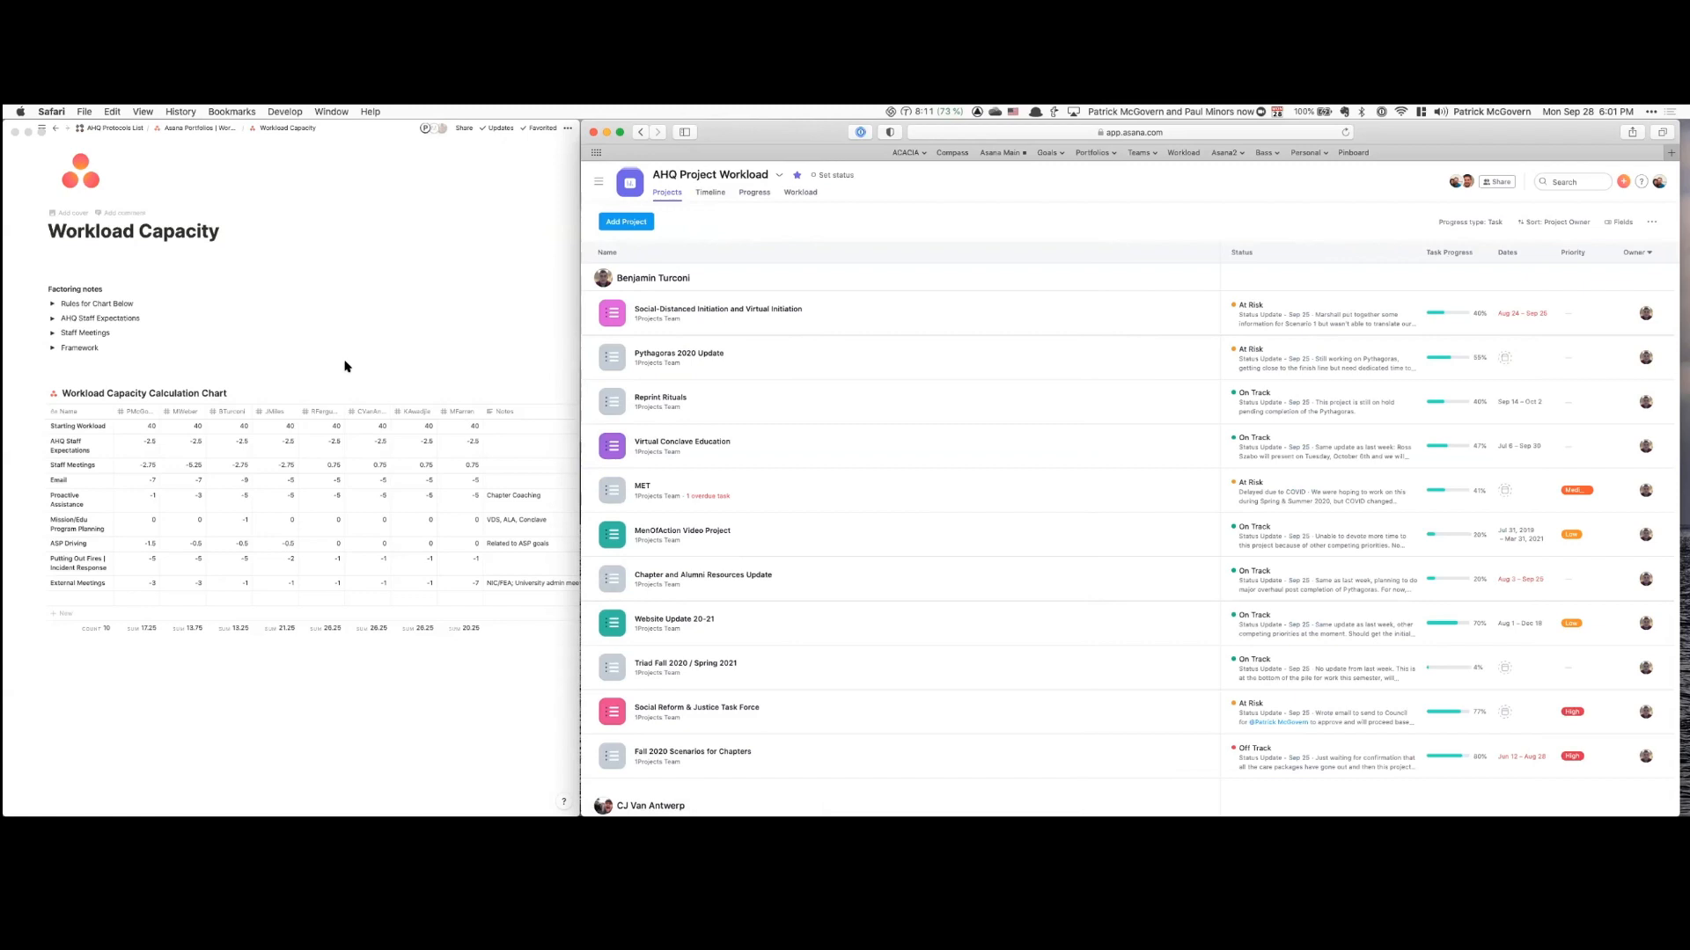
pyautogui.moveTo(280, 378)
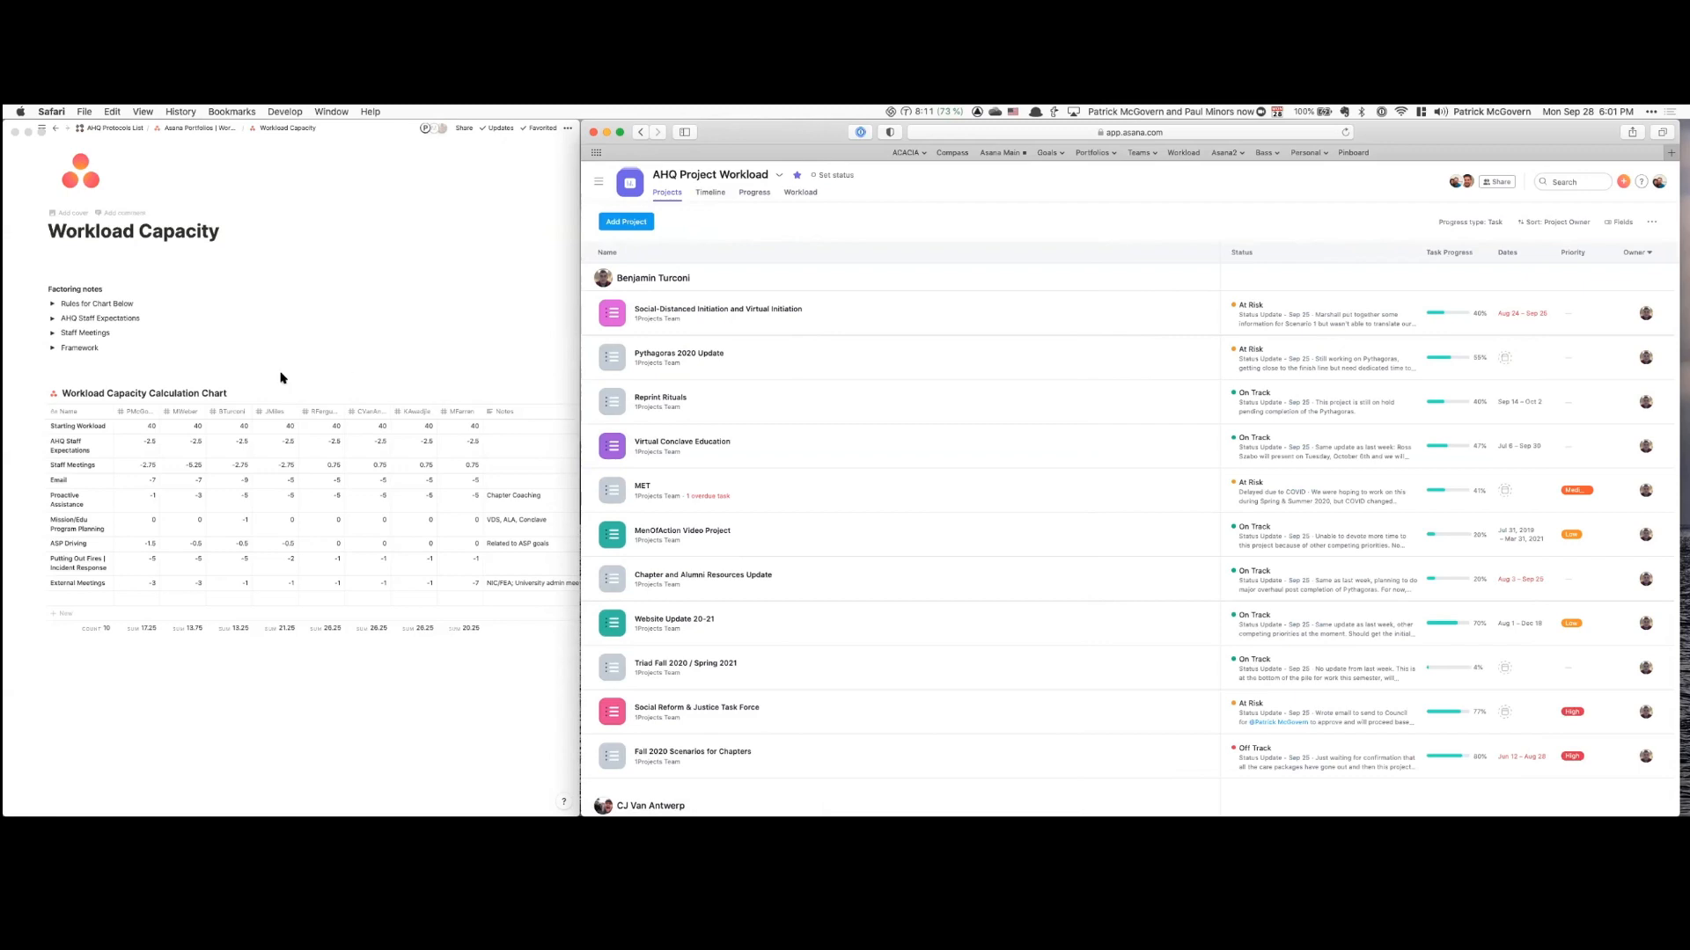
pyautogui.moveTo(134, 438)
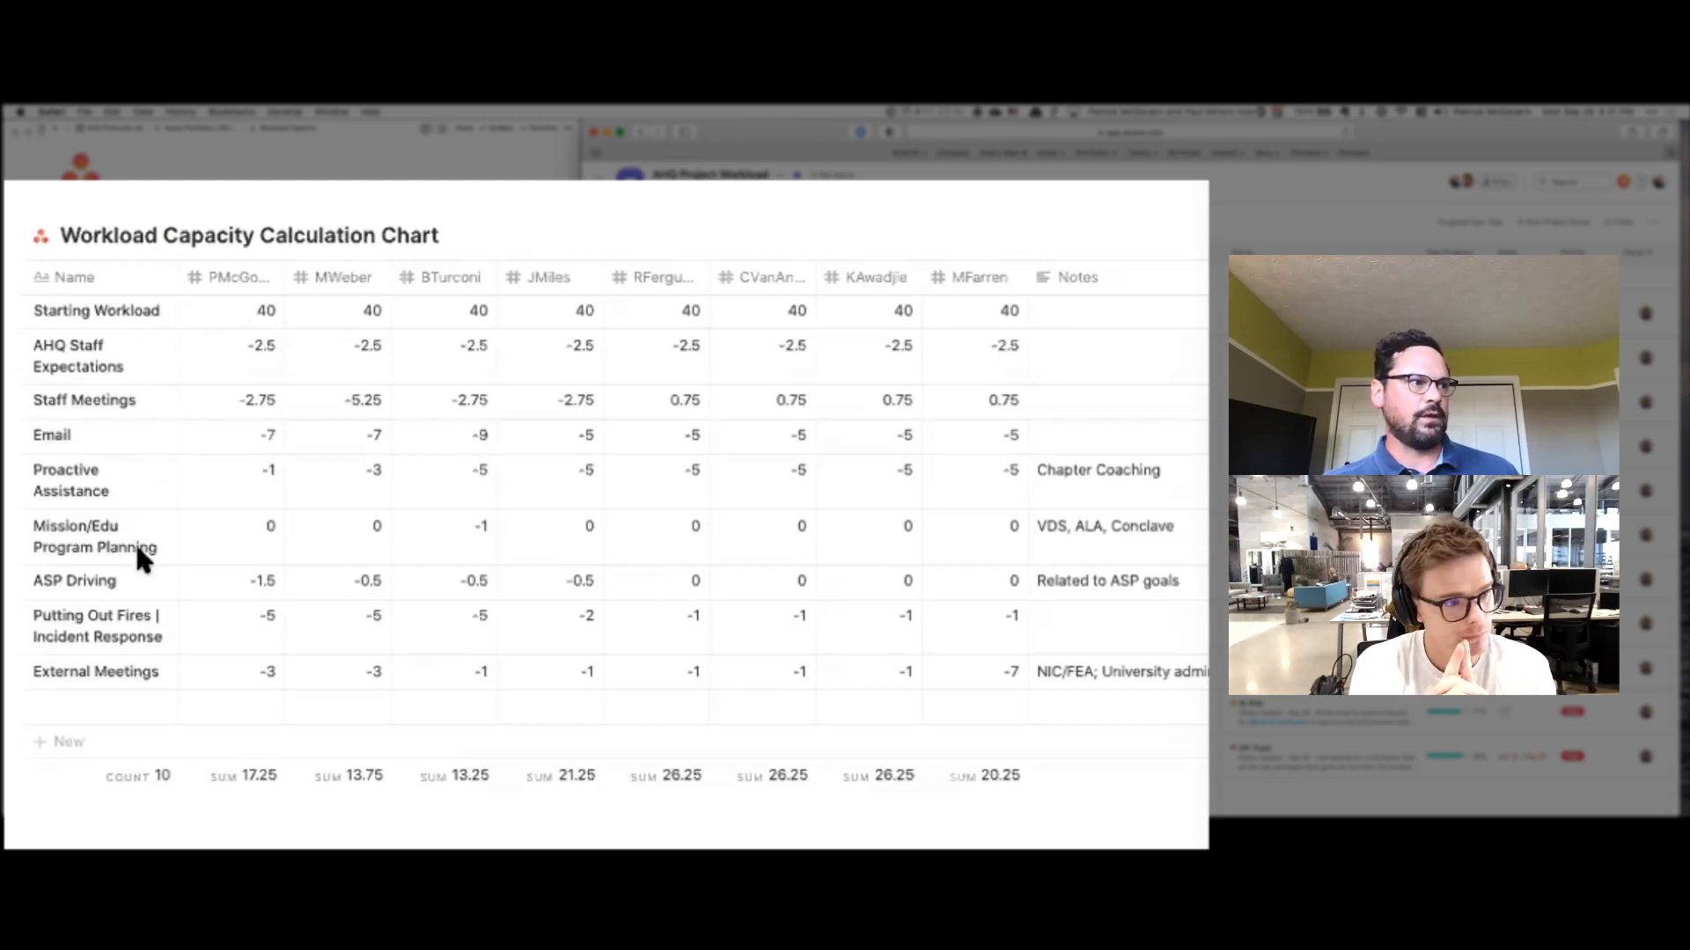
pyautogui.moveTo(146, 673)
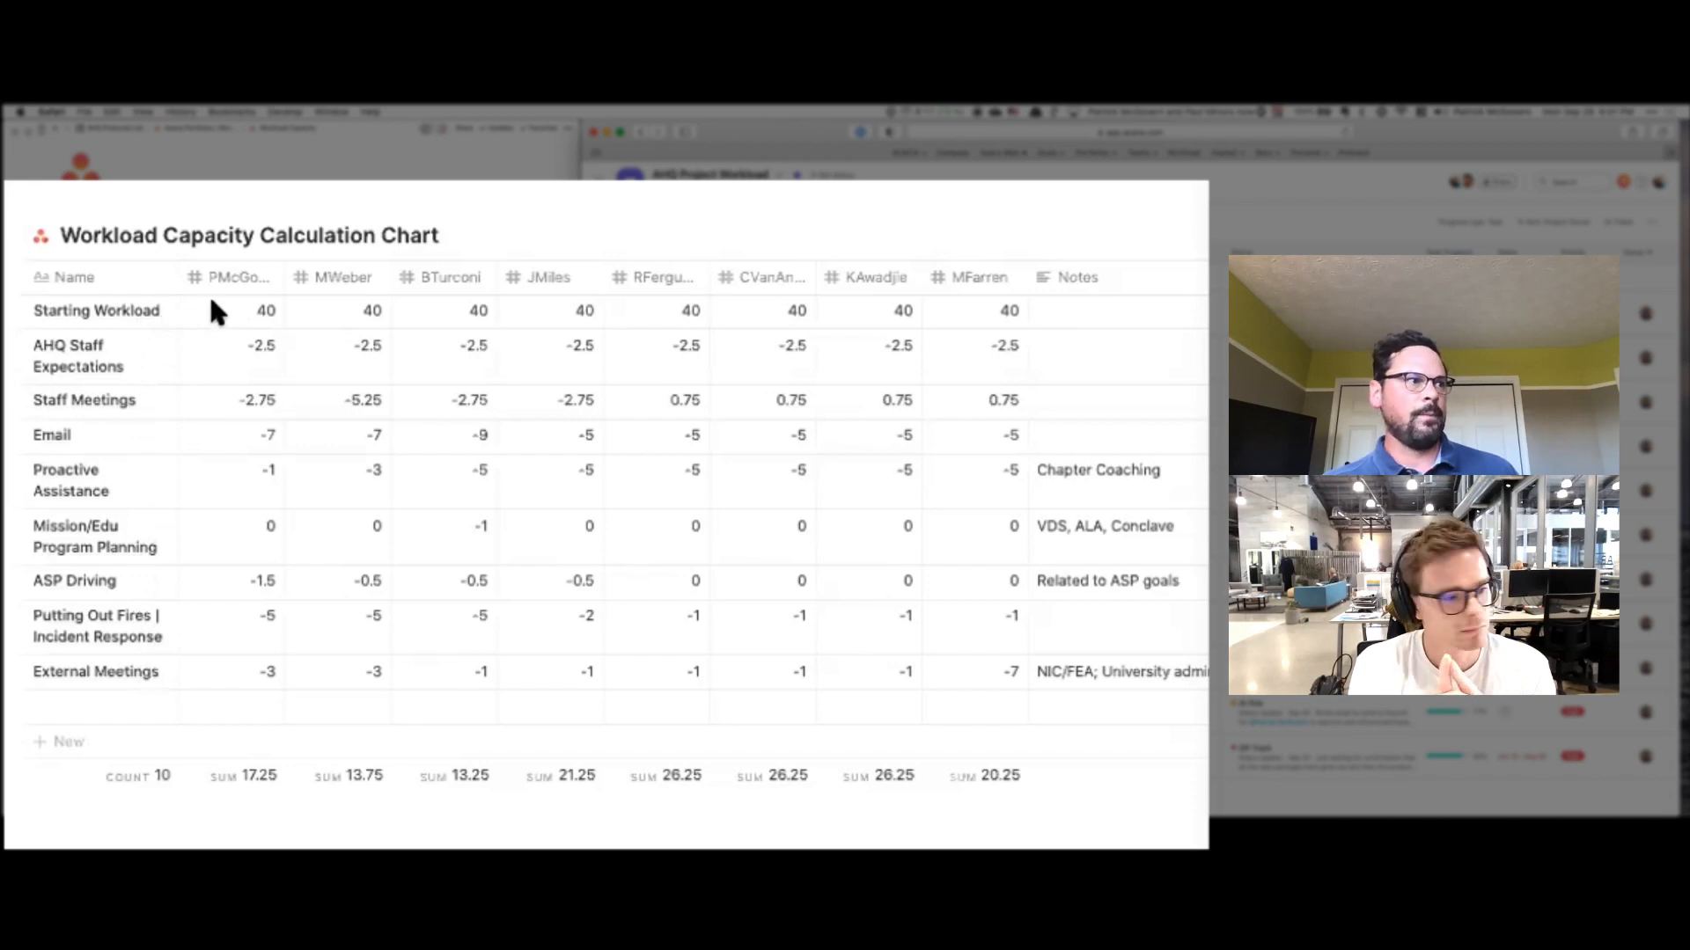
pyautogui.moveTo(530, 289)
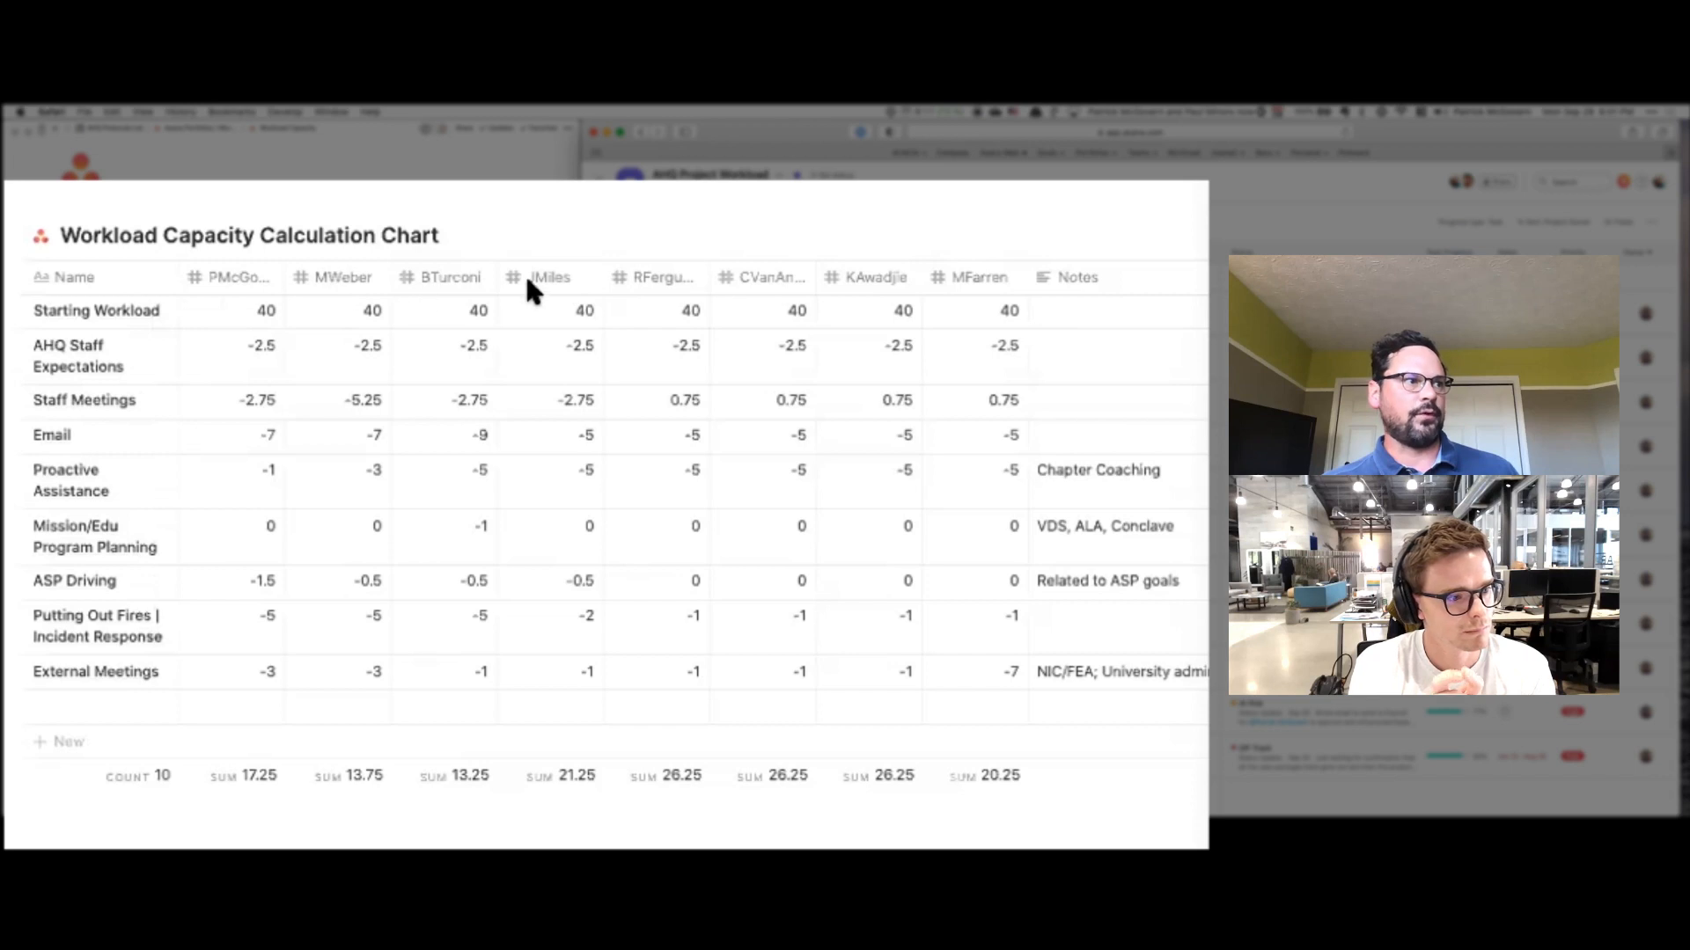
pyautogui.moveTo(285, 323)
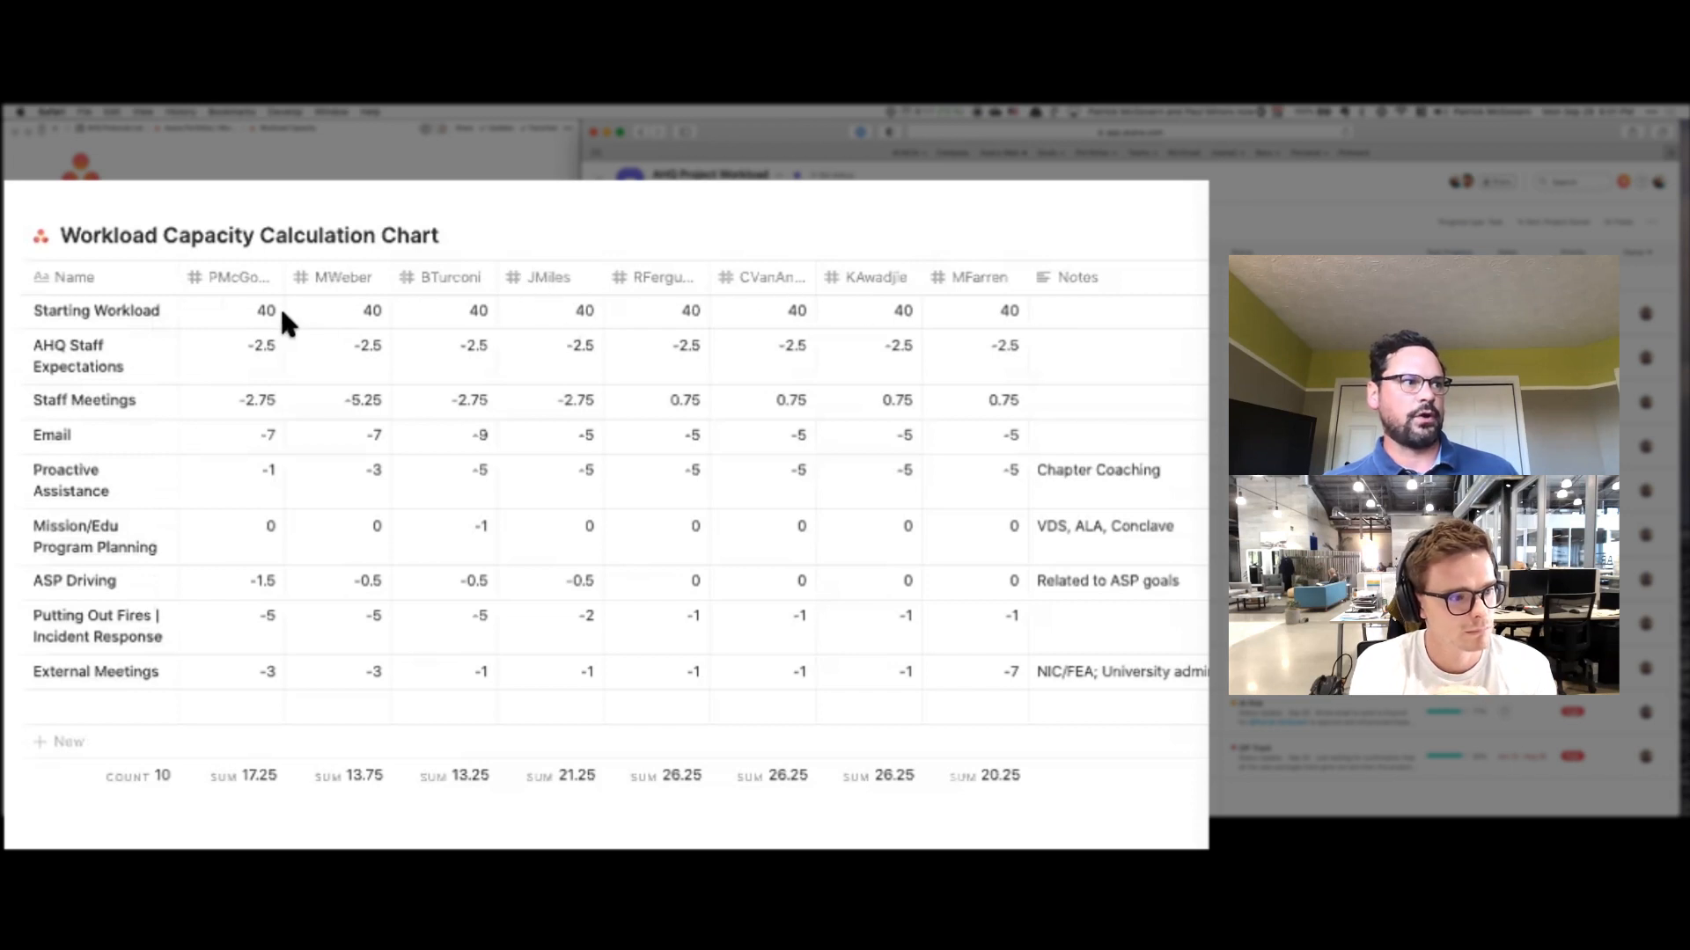
pyautogui.moveTo(140, 323)
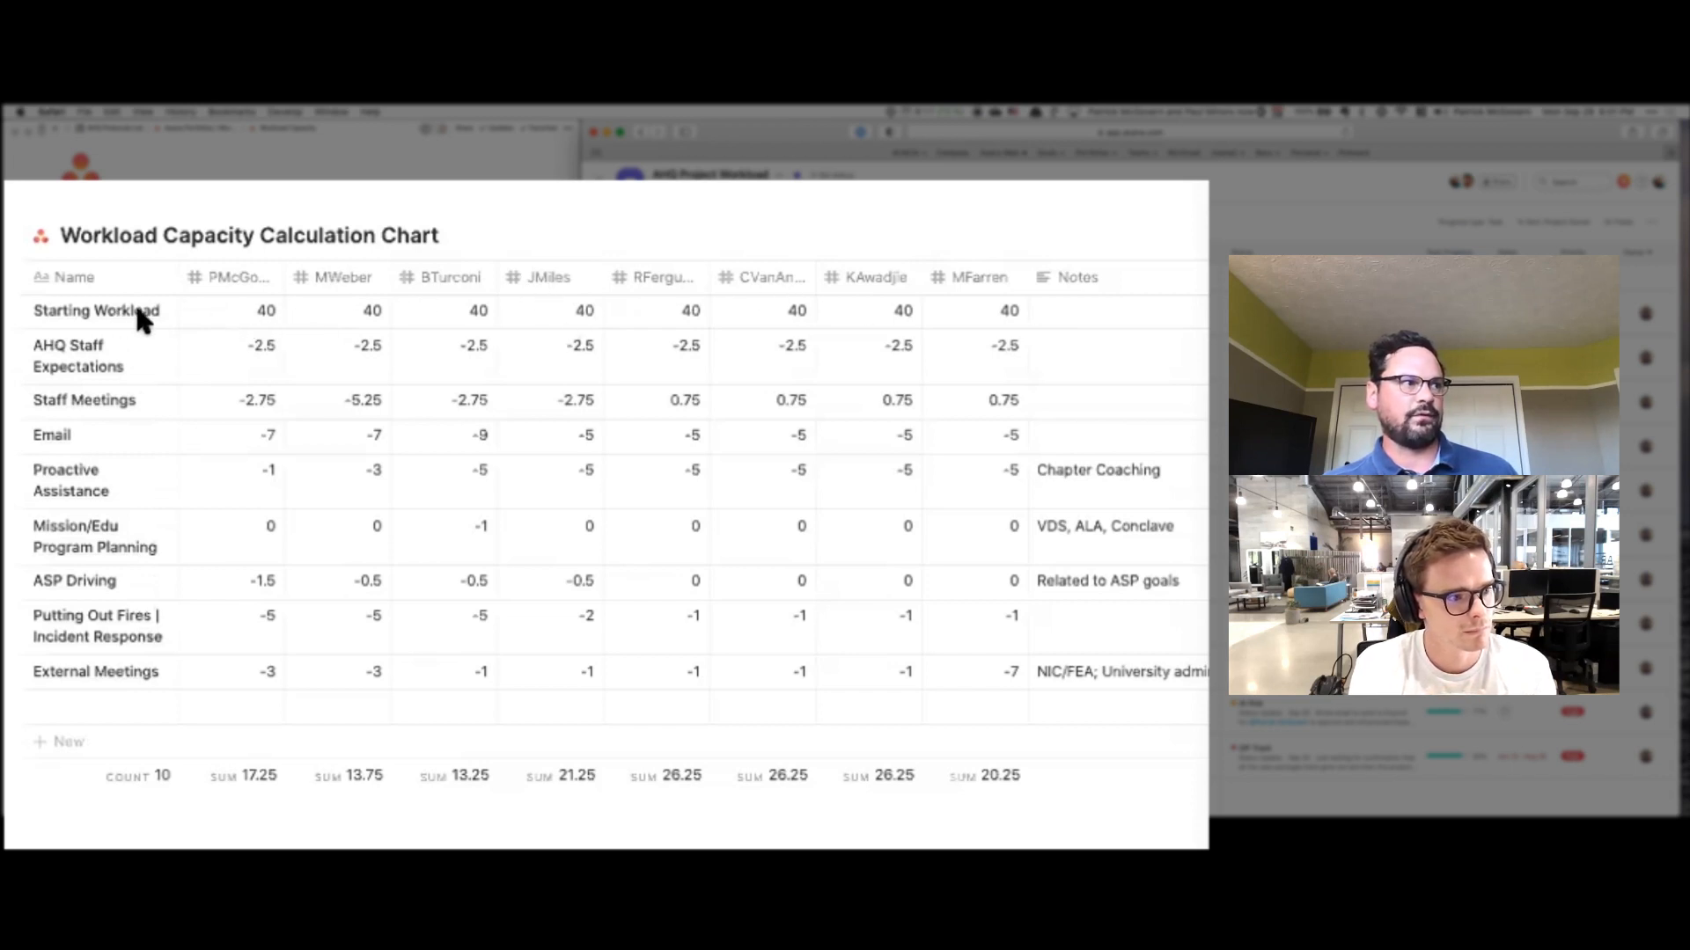
pyautogui.moveTo(266, 366)
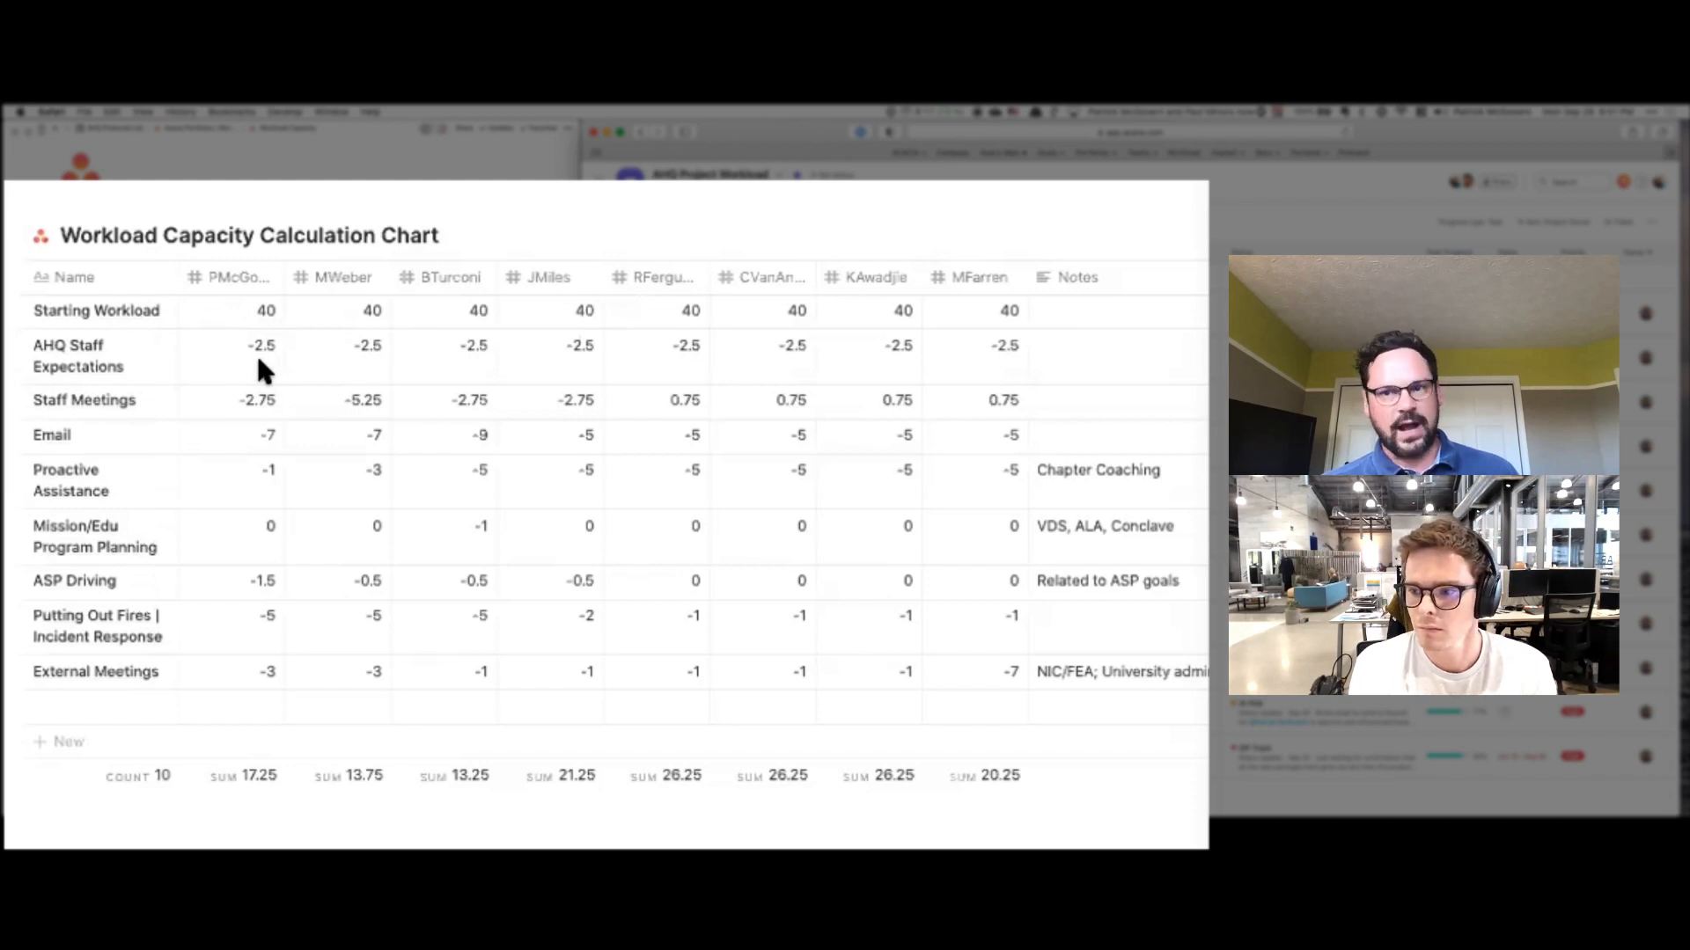
pyautogui.moveTo(215, 415)
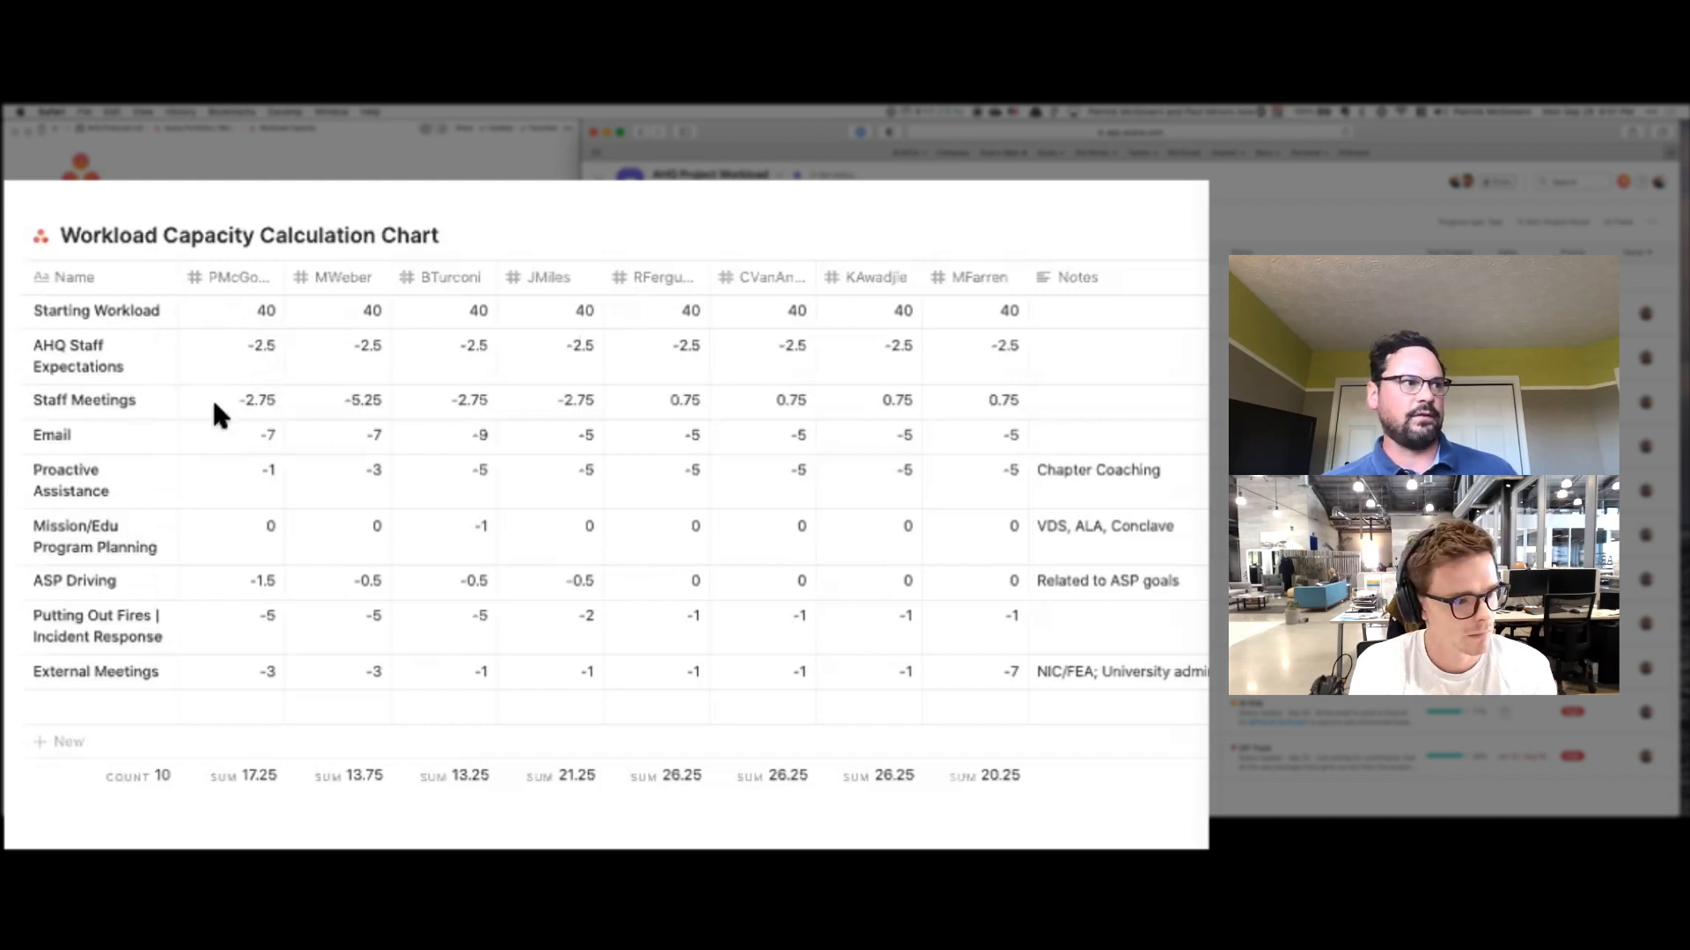
pyautogui.moveTo(352, 421)
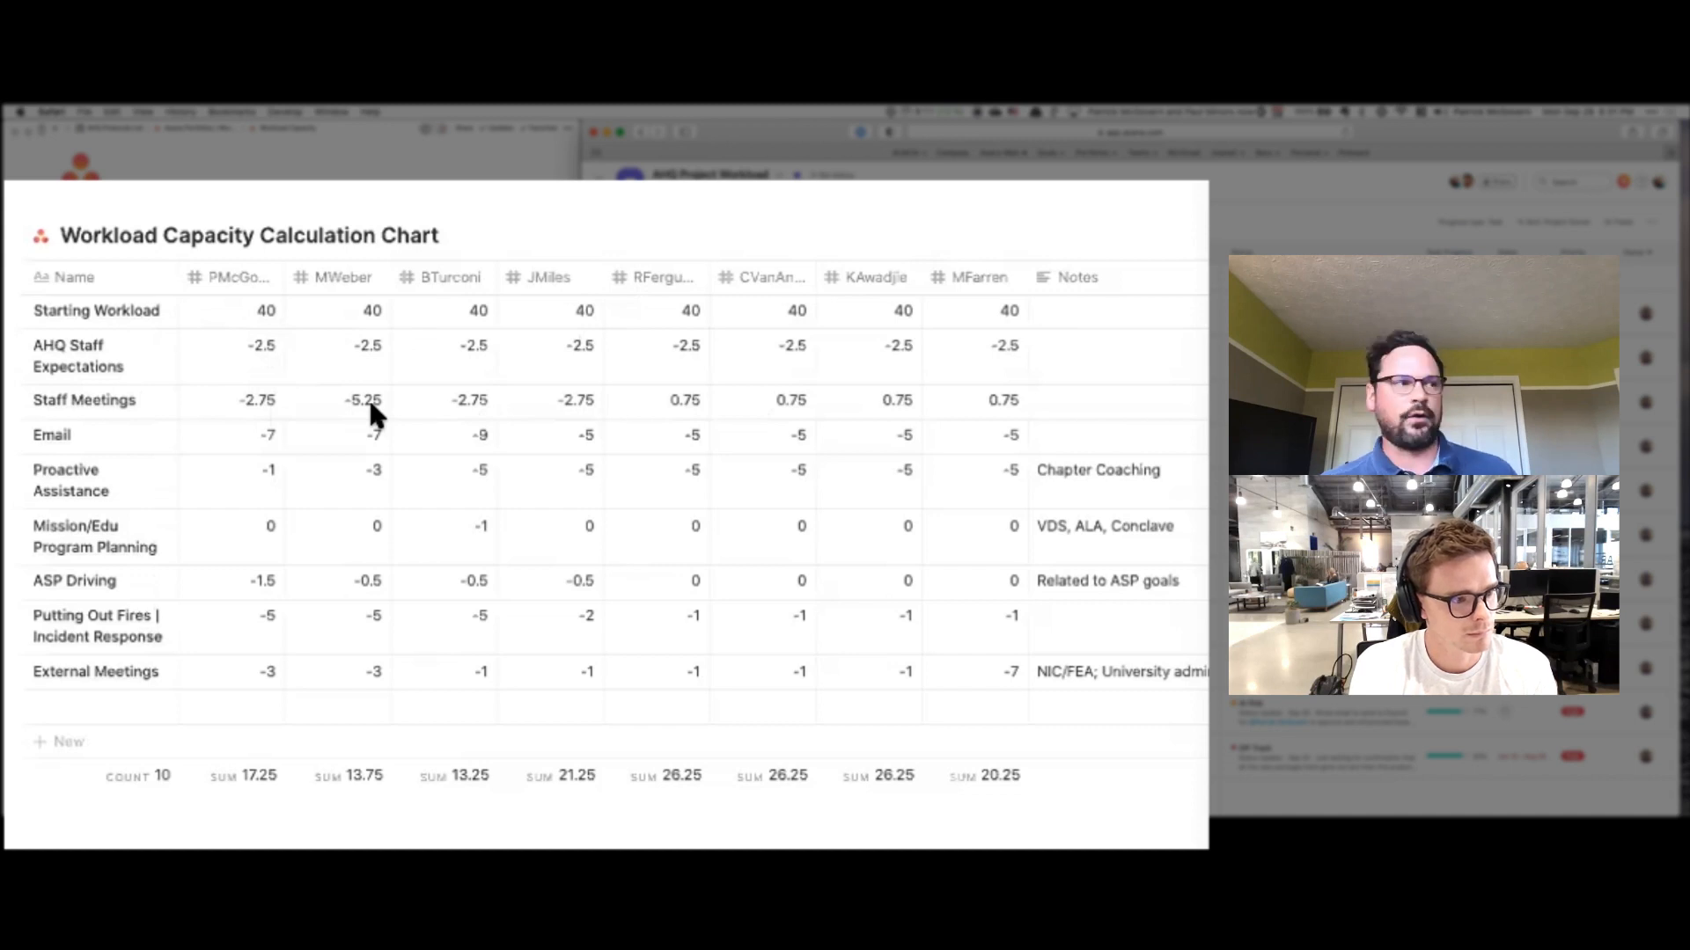
pyautogui.moveTo(275, 447)
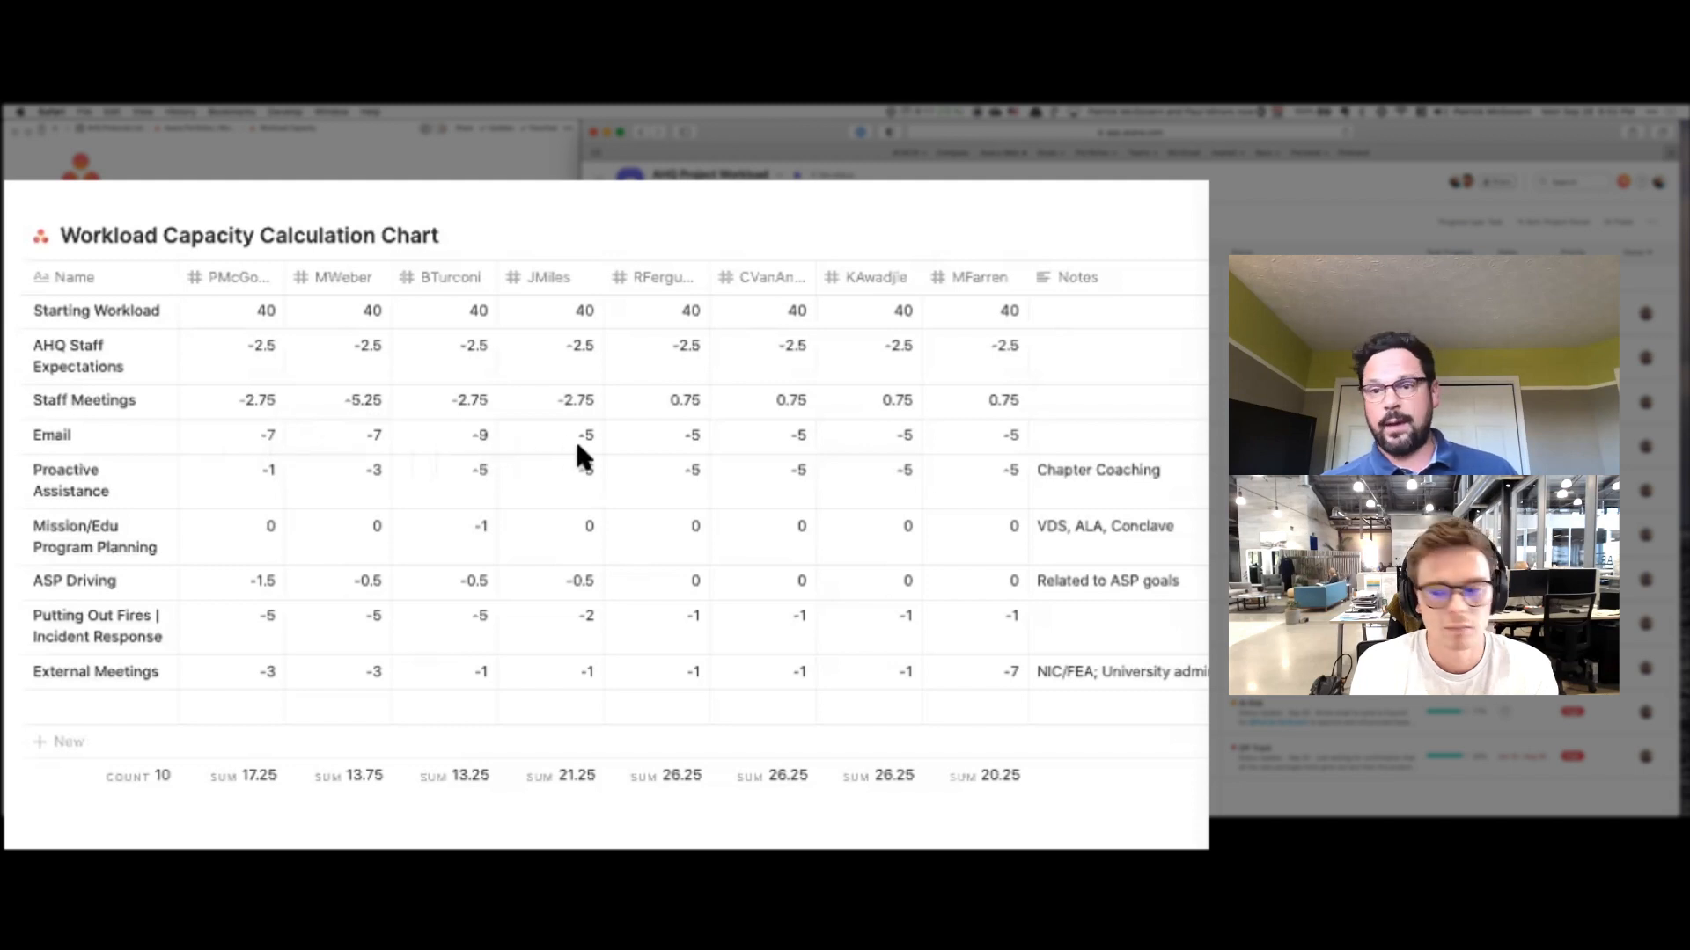
pyautogui.moveTo(609, 452)
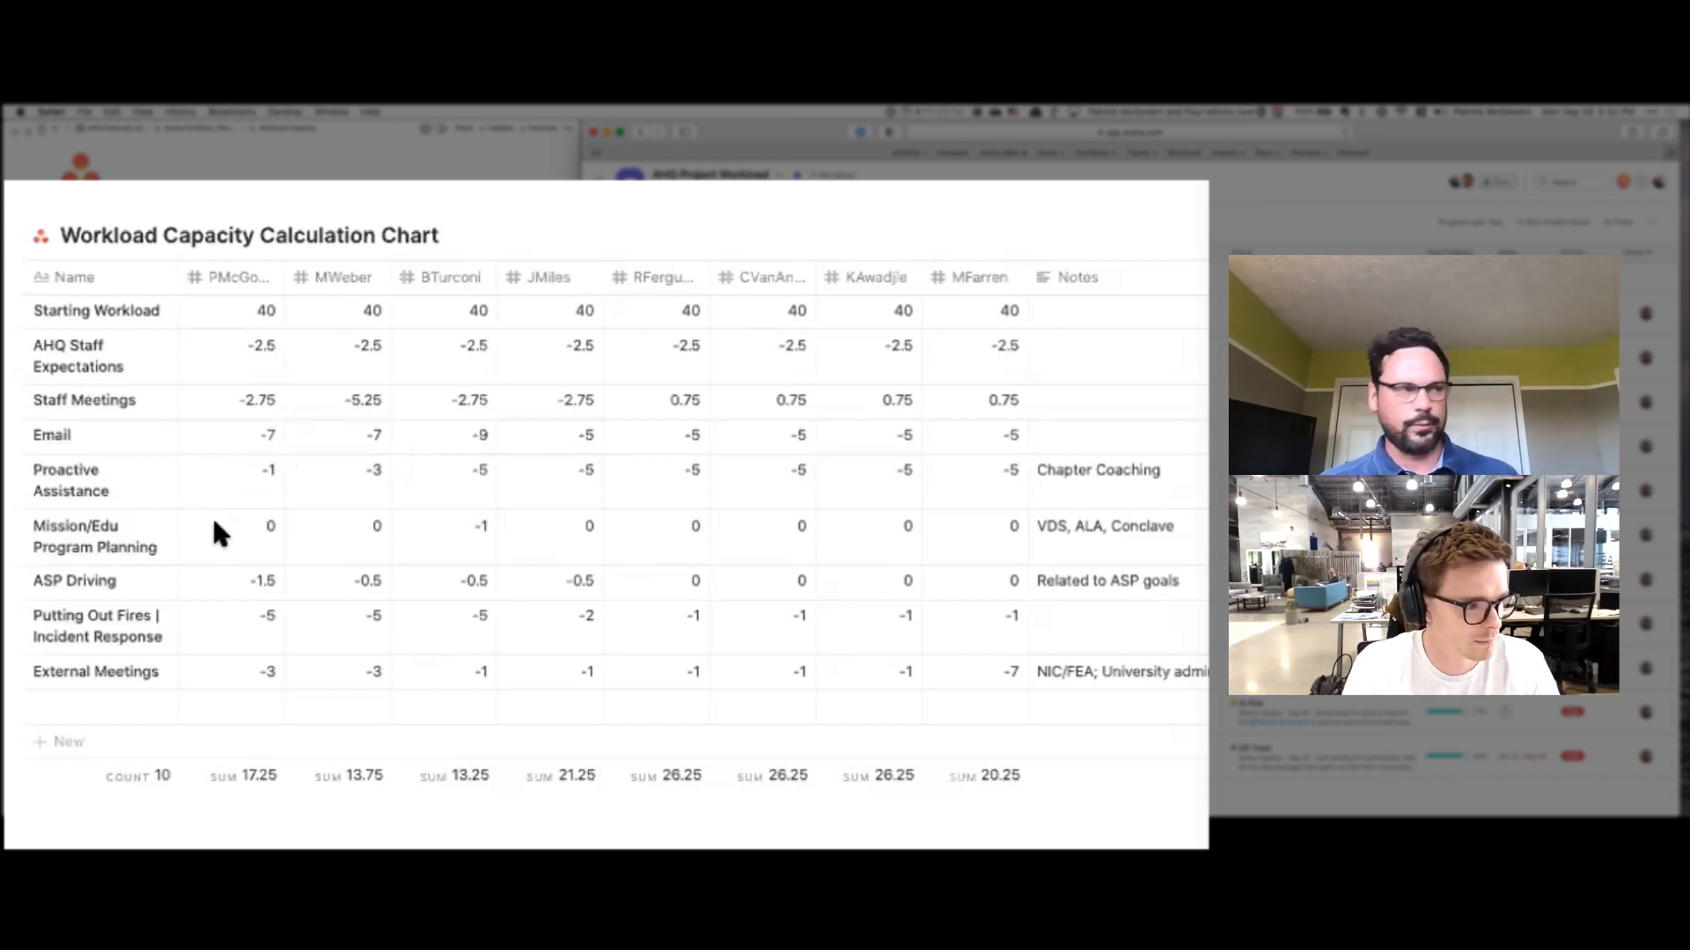
pyautogui.moveTo(189, 536)
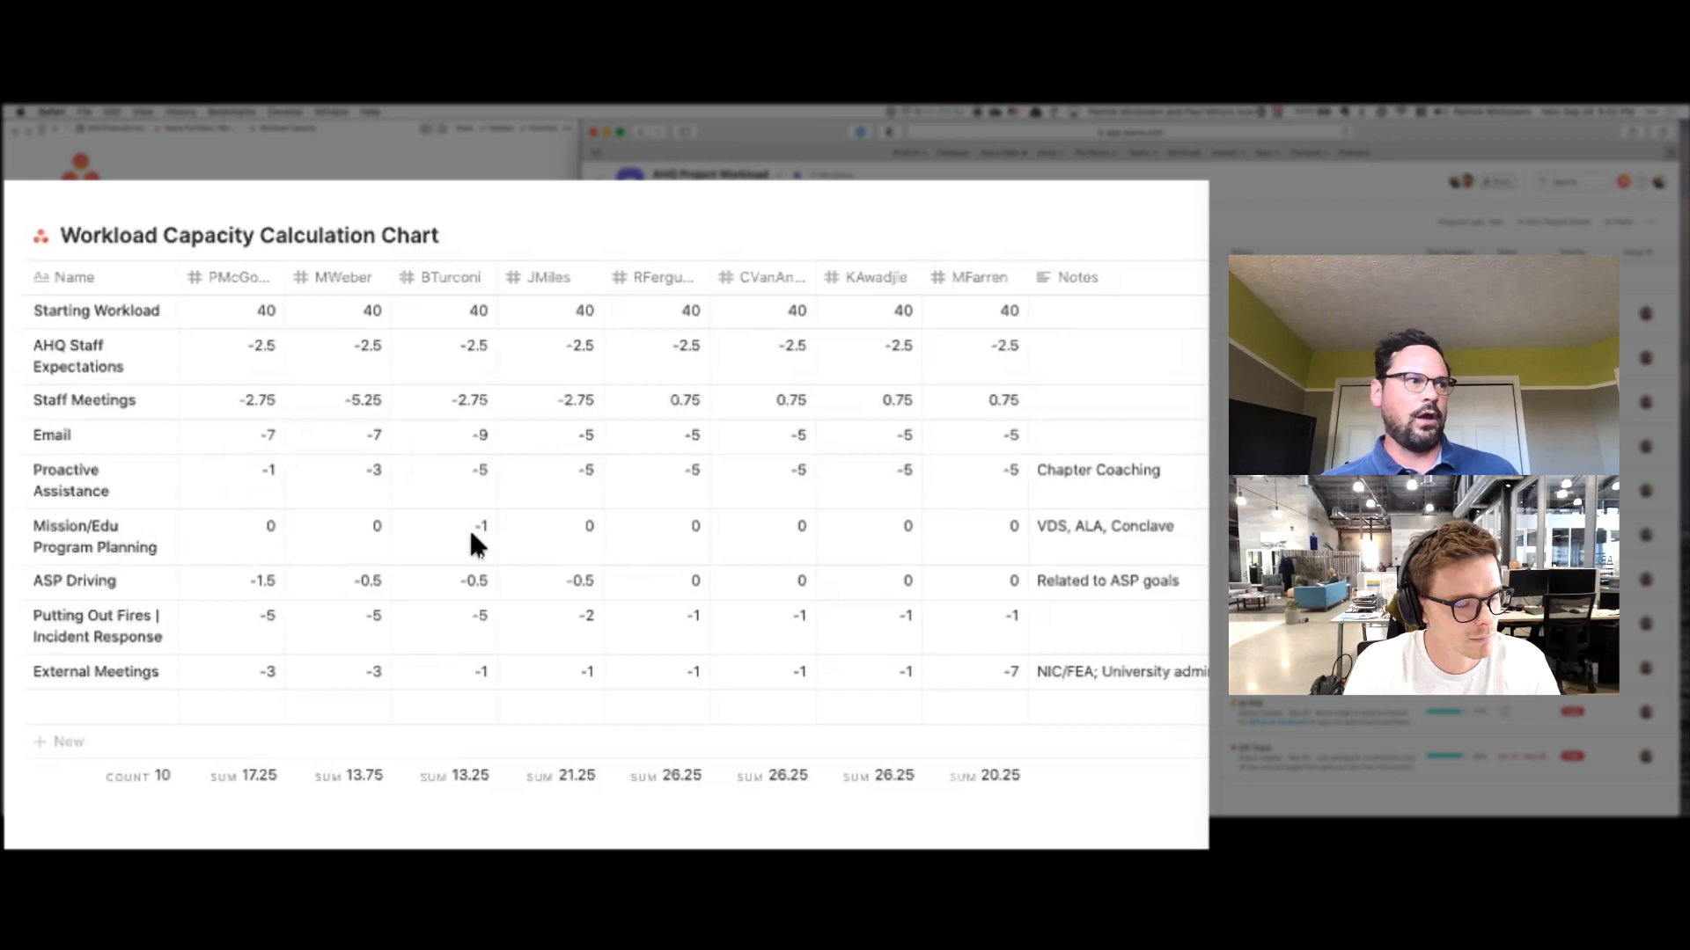
pyautogui.moveTo(355, 539)
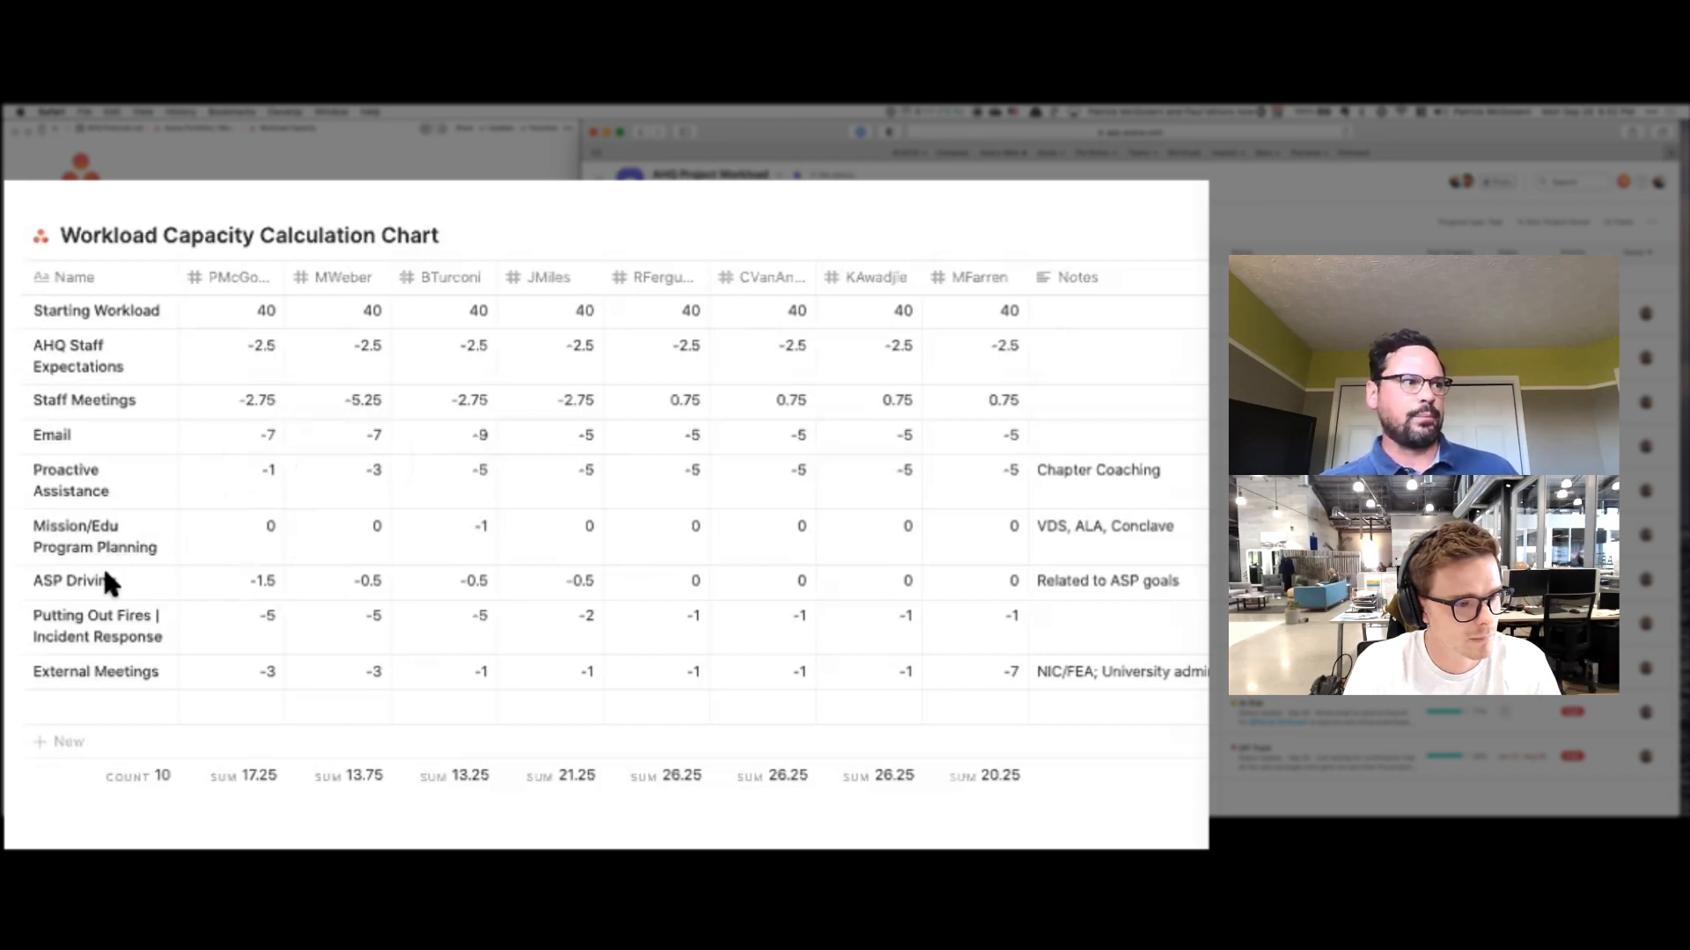
pyautogui.moveTo(38, 587)
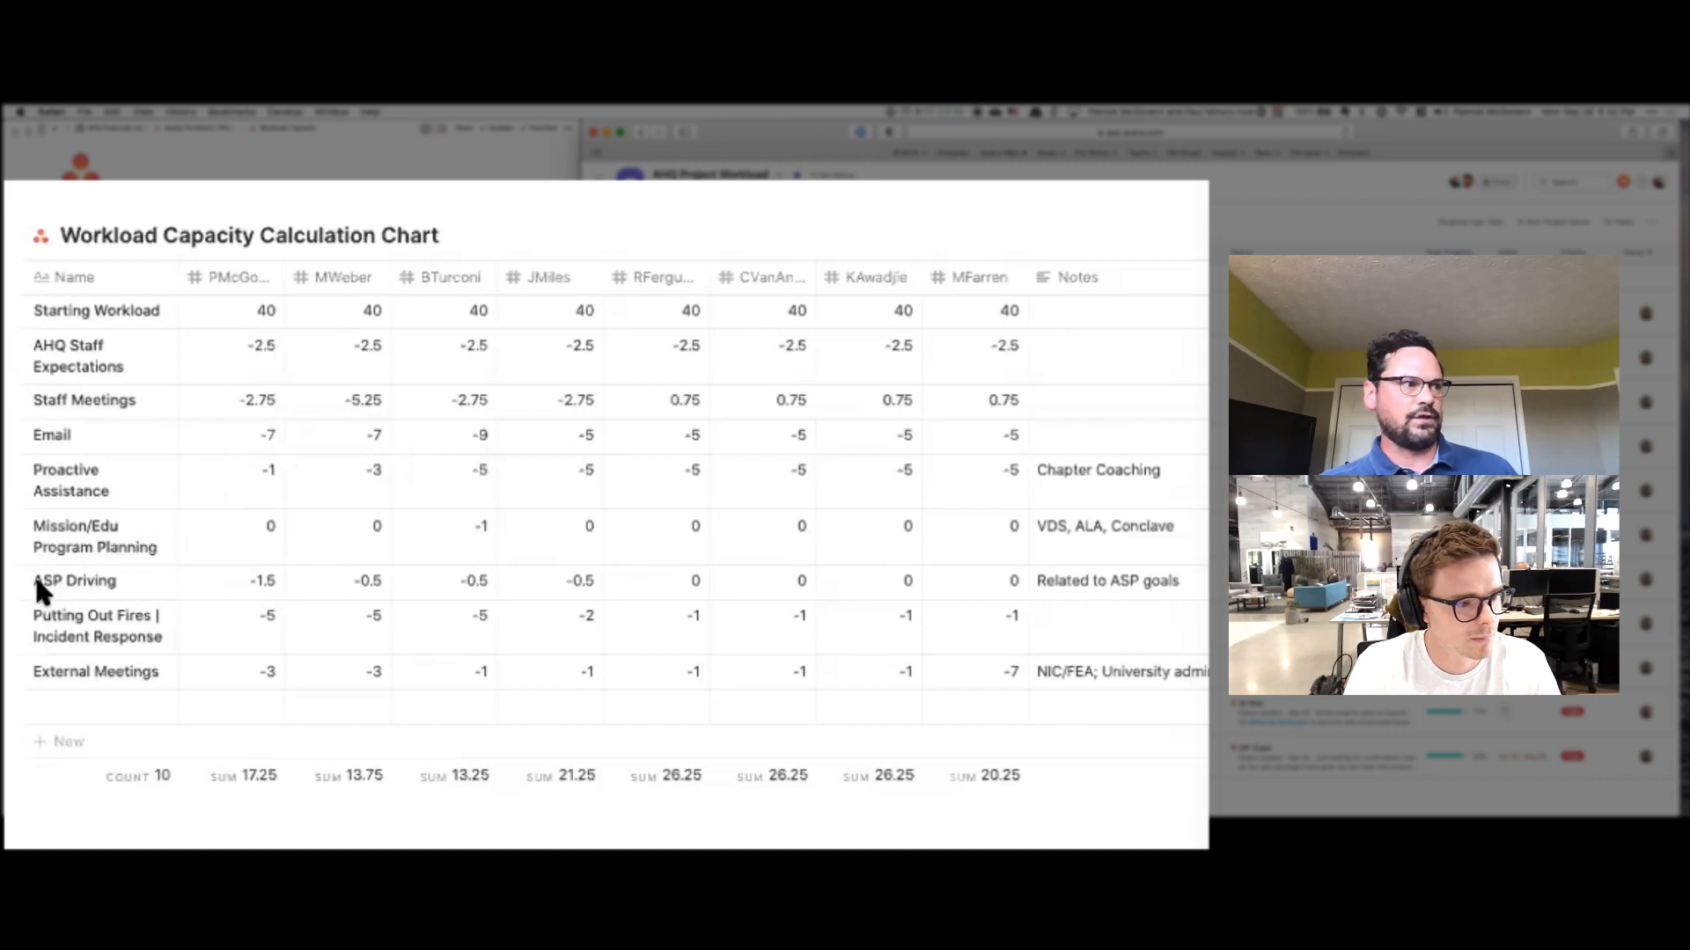
pyautogui.moveTo(297, 596)
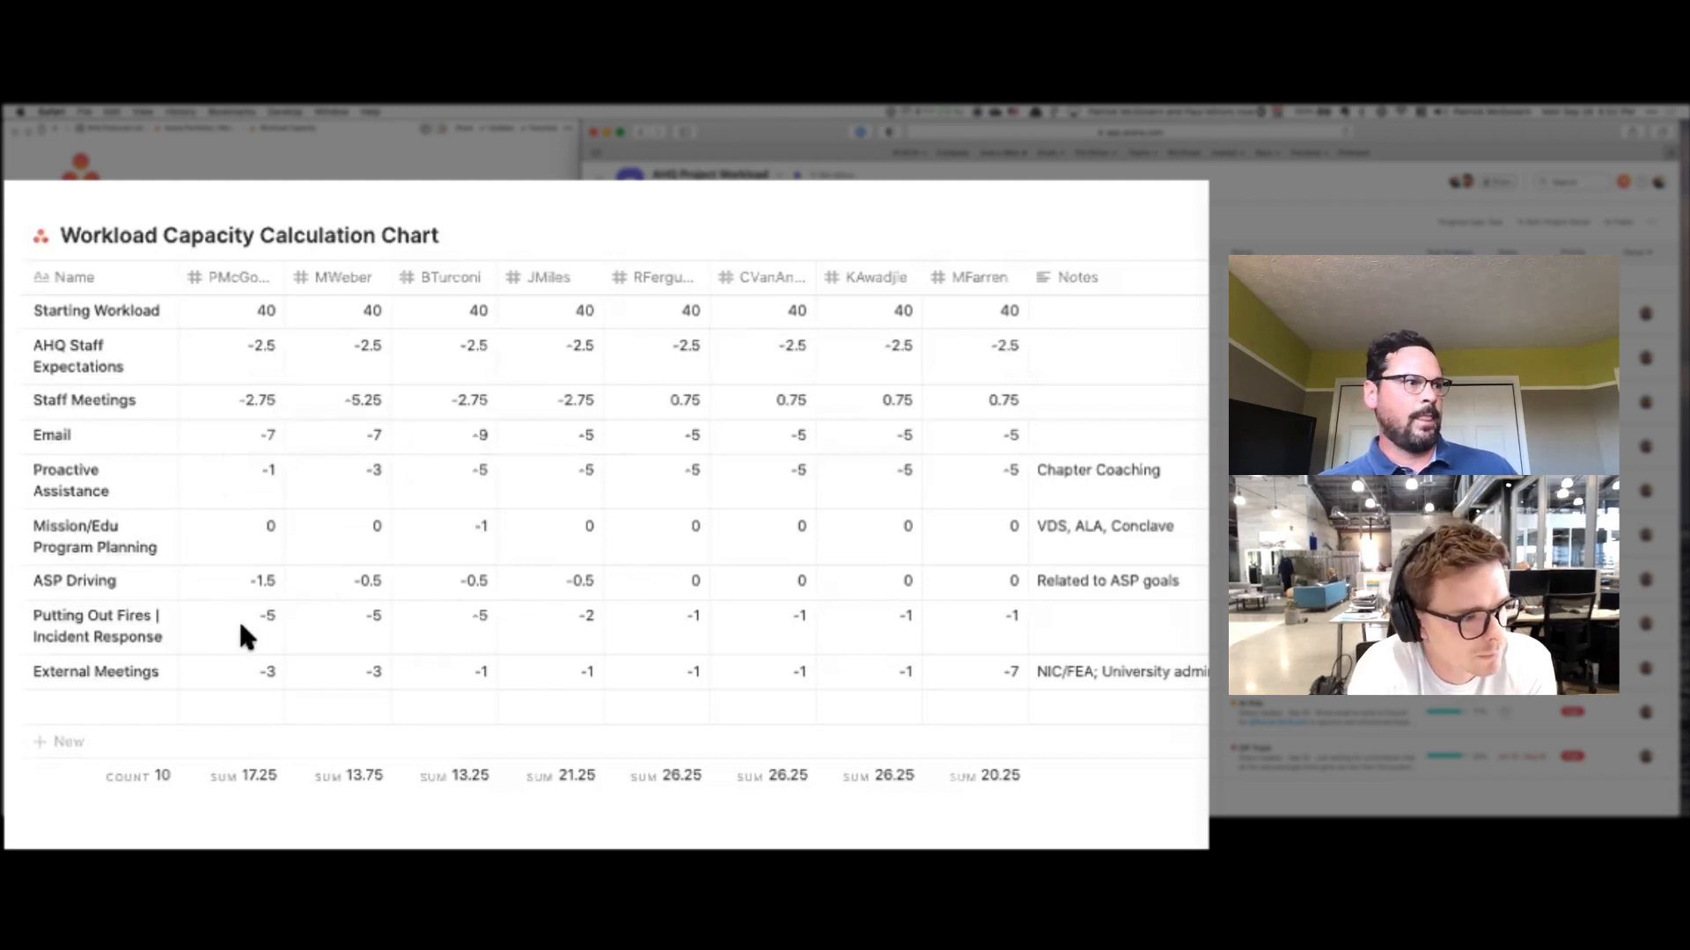
pyautogui.moveTo(211, 685)
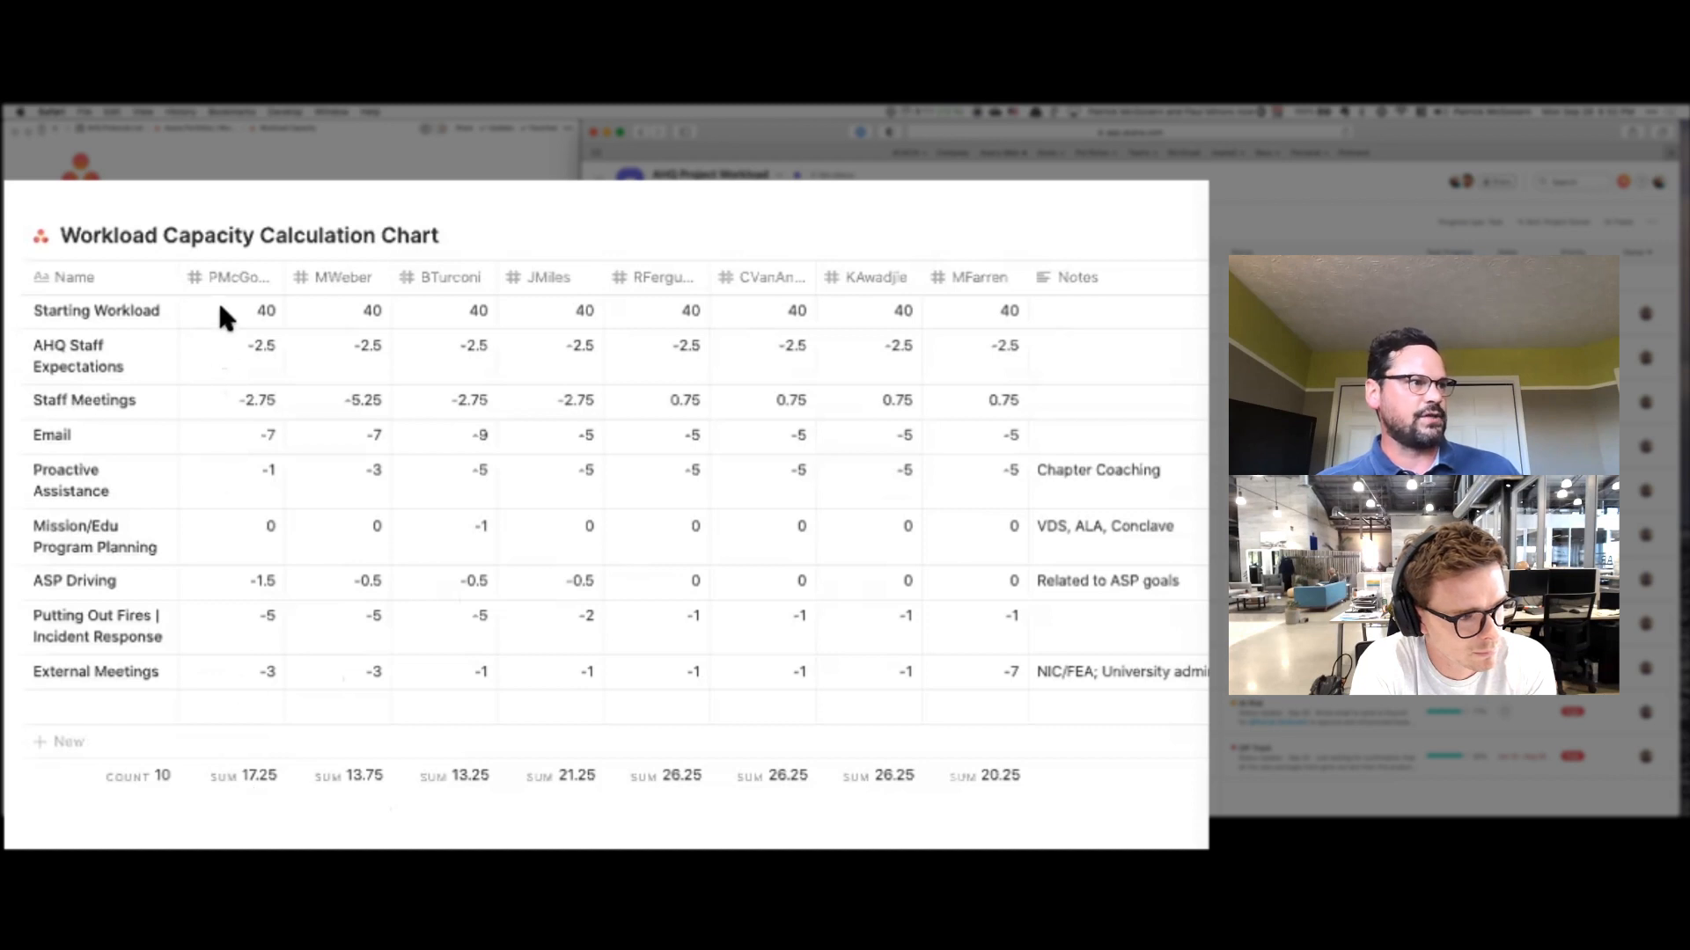
pyautogui.moveTo(256, 792)
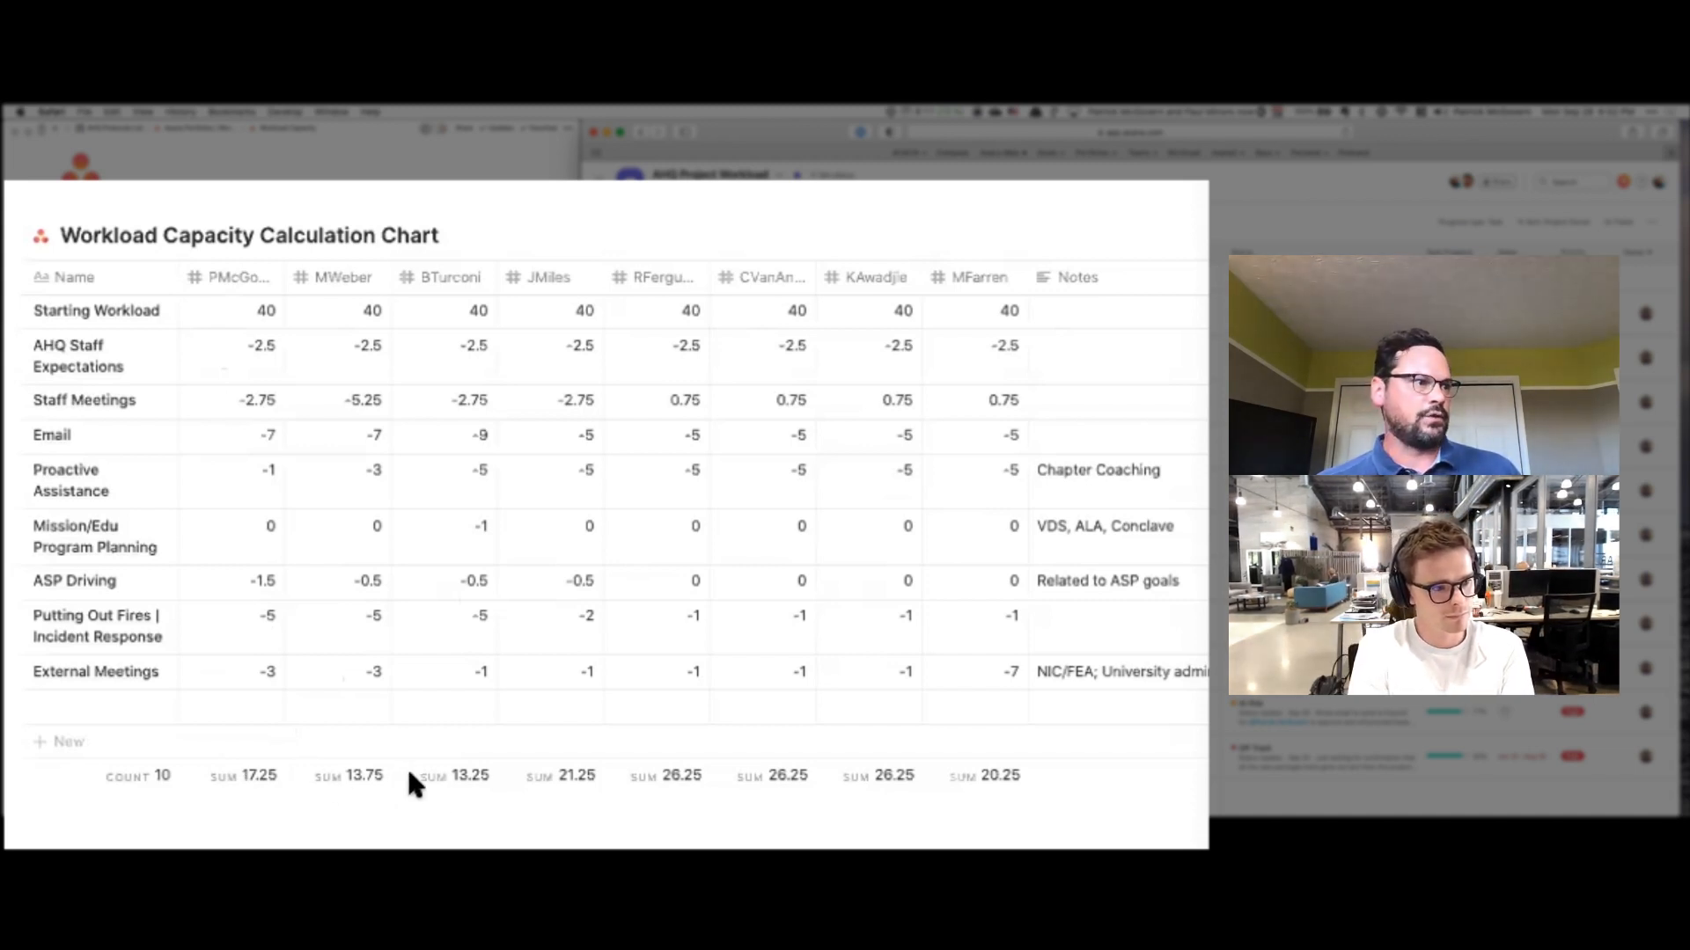
pyautogui.moveTo(795, 806)
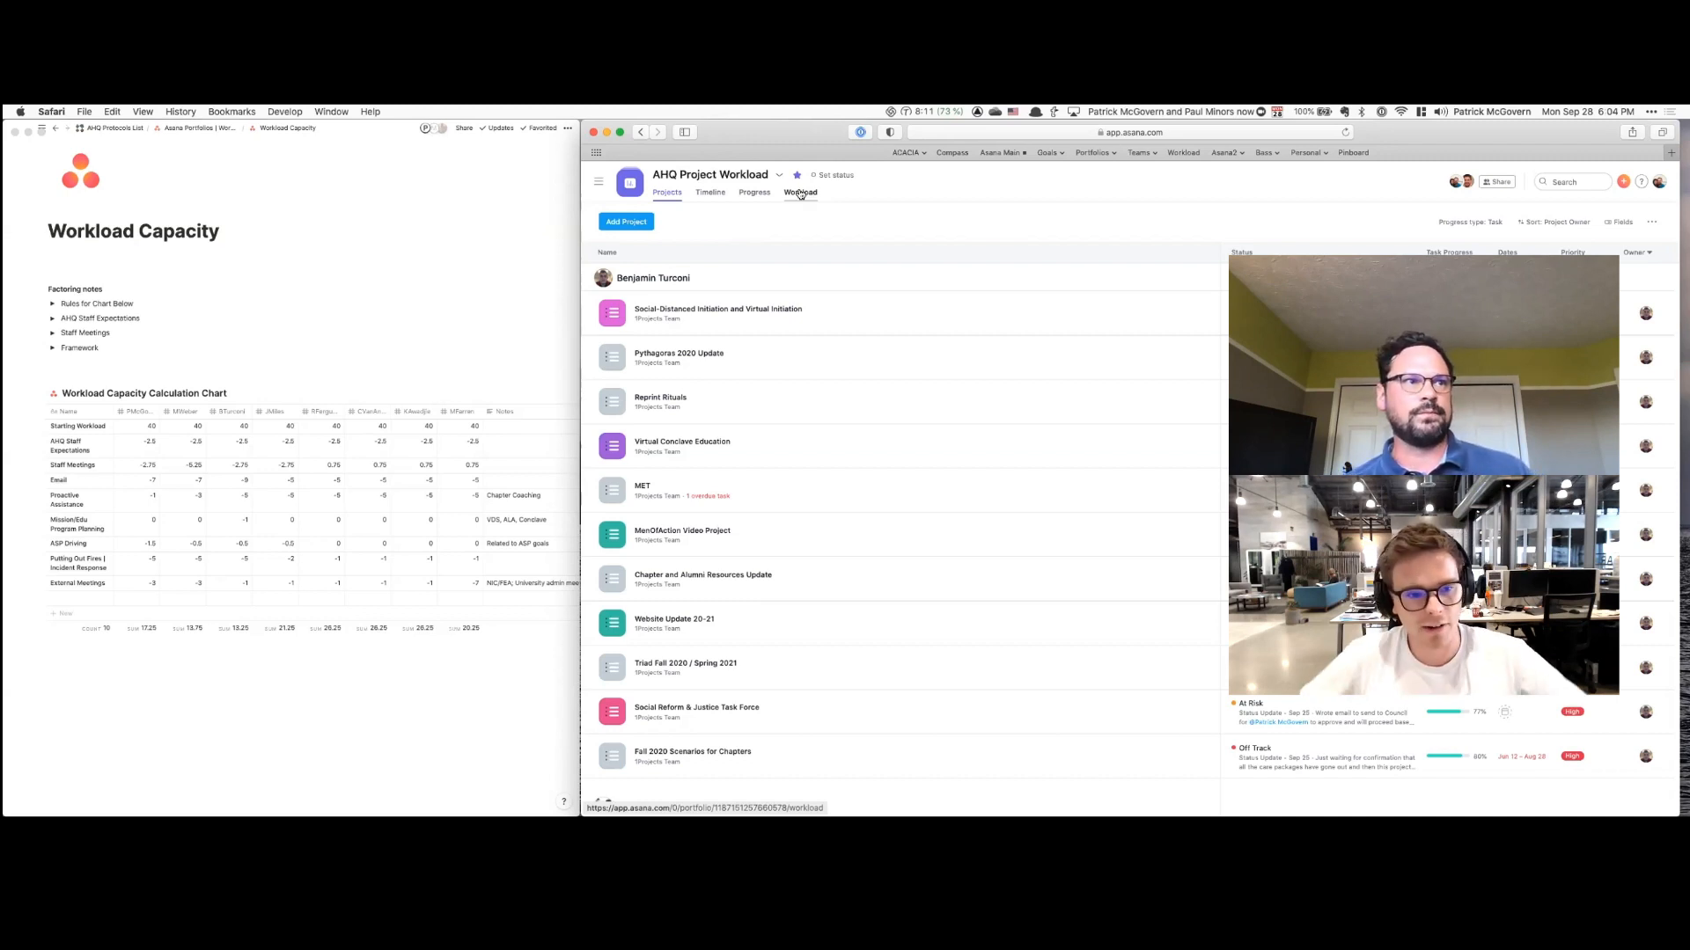
# - Review member capacities (13.25–26.25 hours/week) in the Workload view's Edit capacity dialog
pyautogui.click(800, 192)
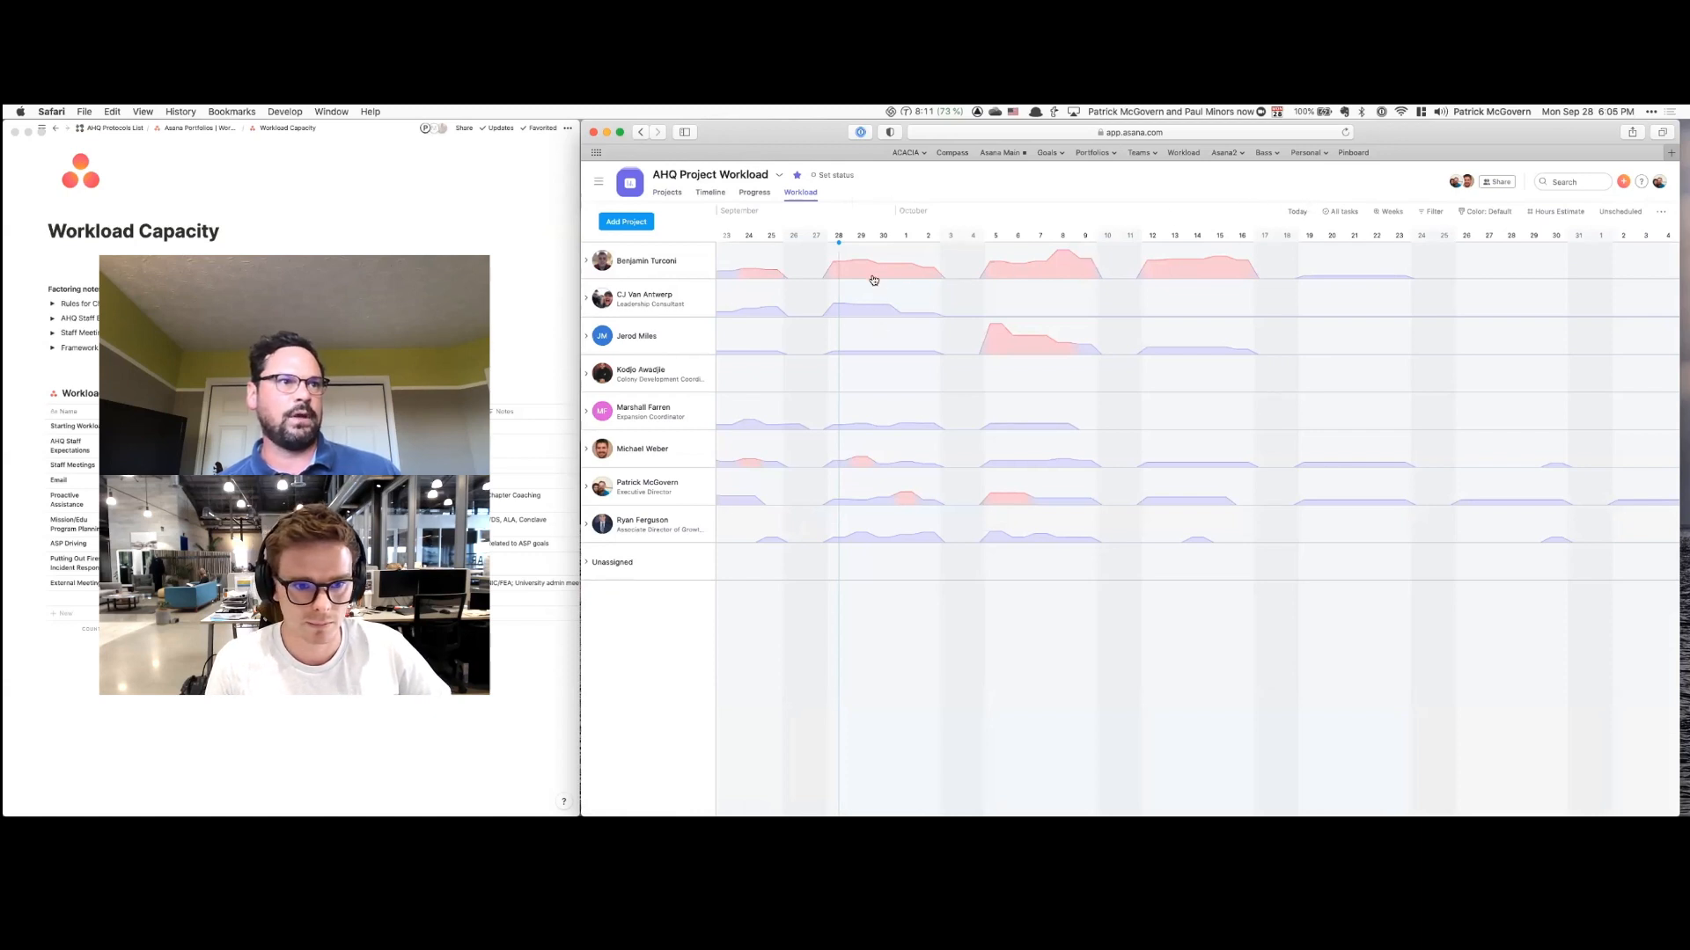
pyautogui.moveTo(1336, 185)
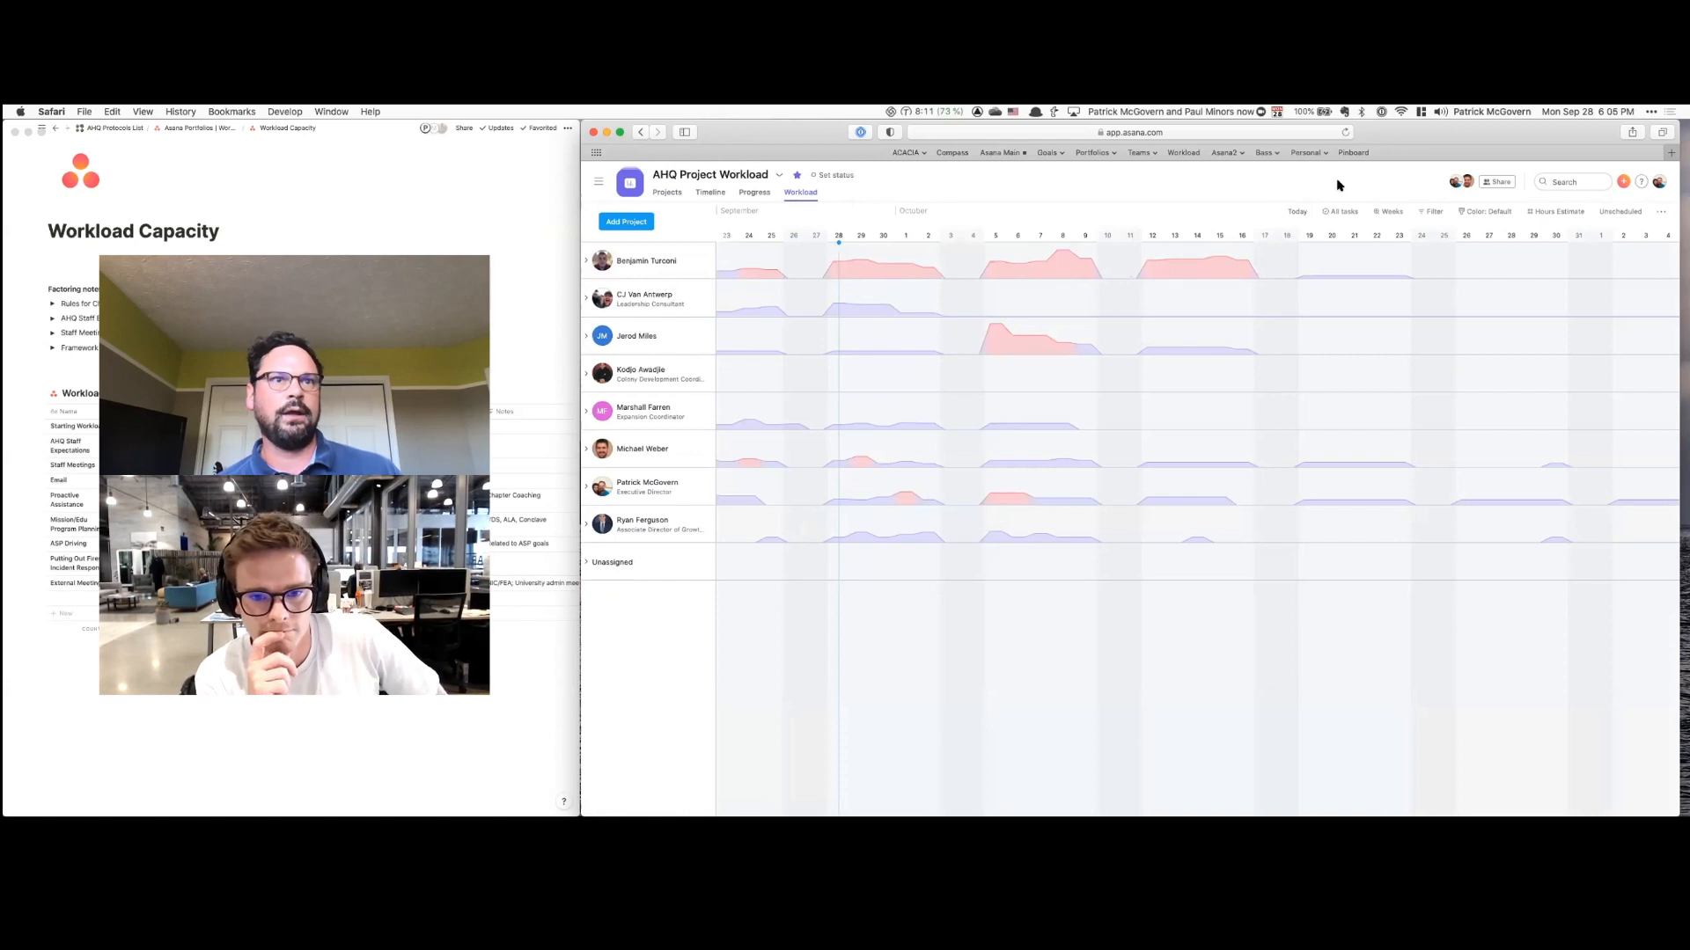
pyautogui.click(1559, 212)
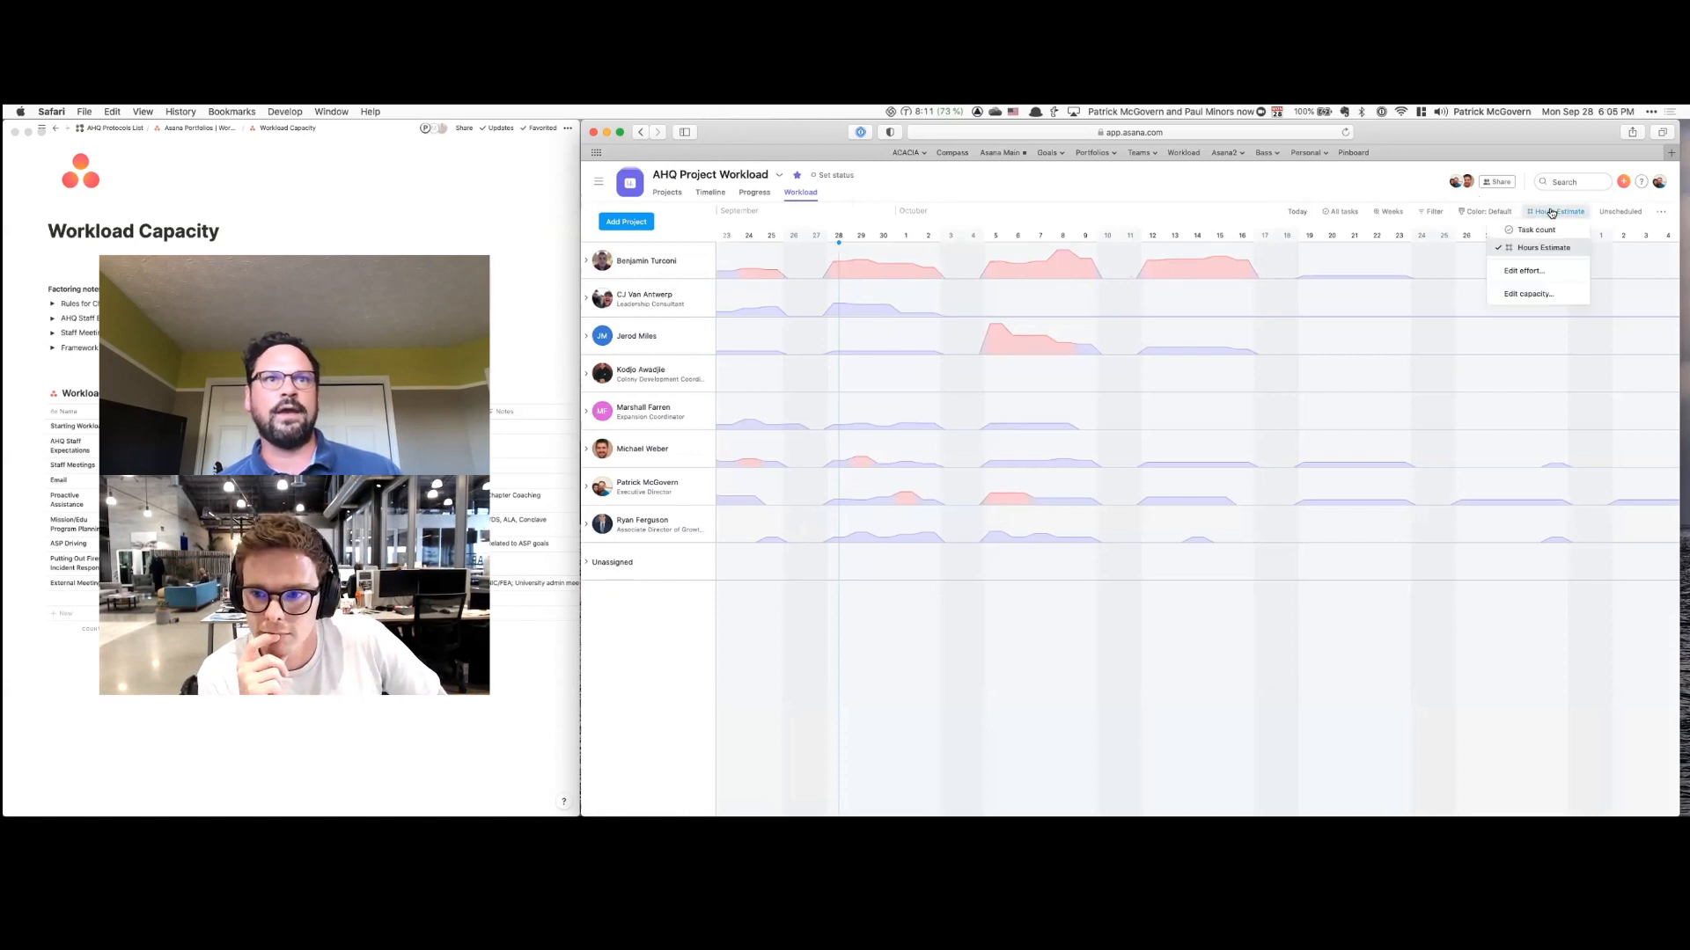
pyautogui.click(1526, 293)
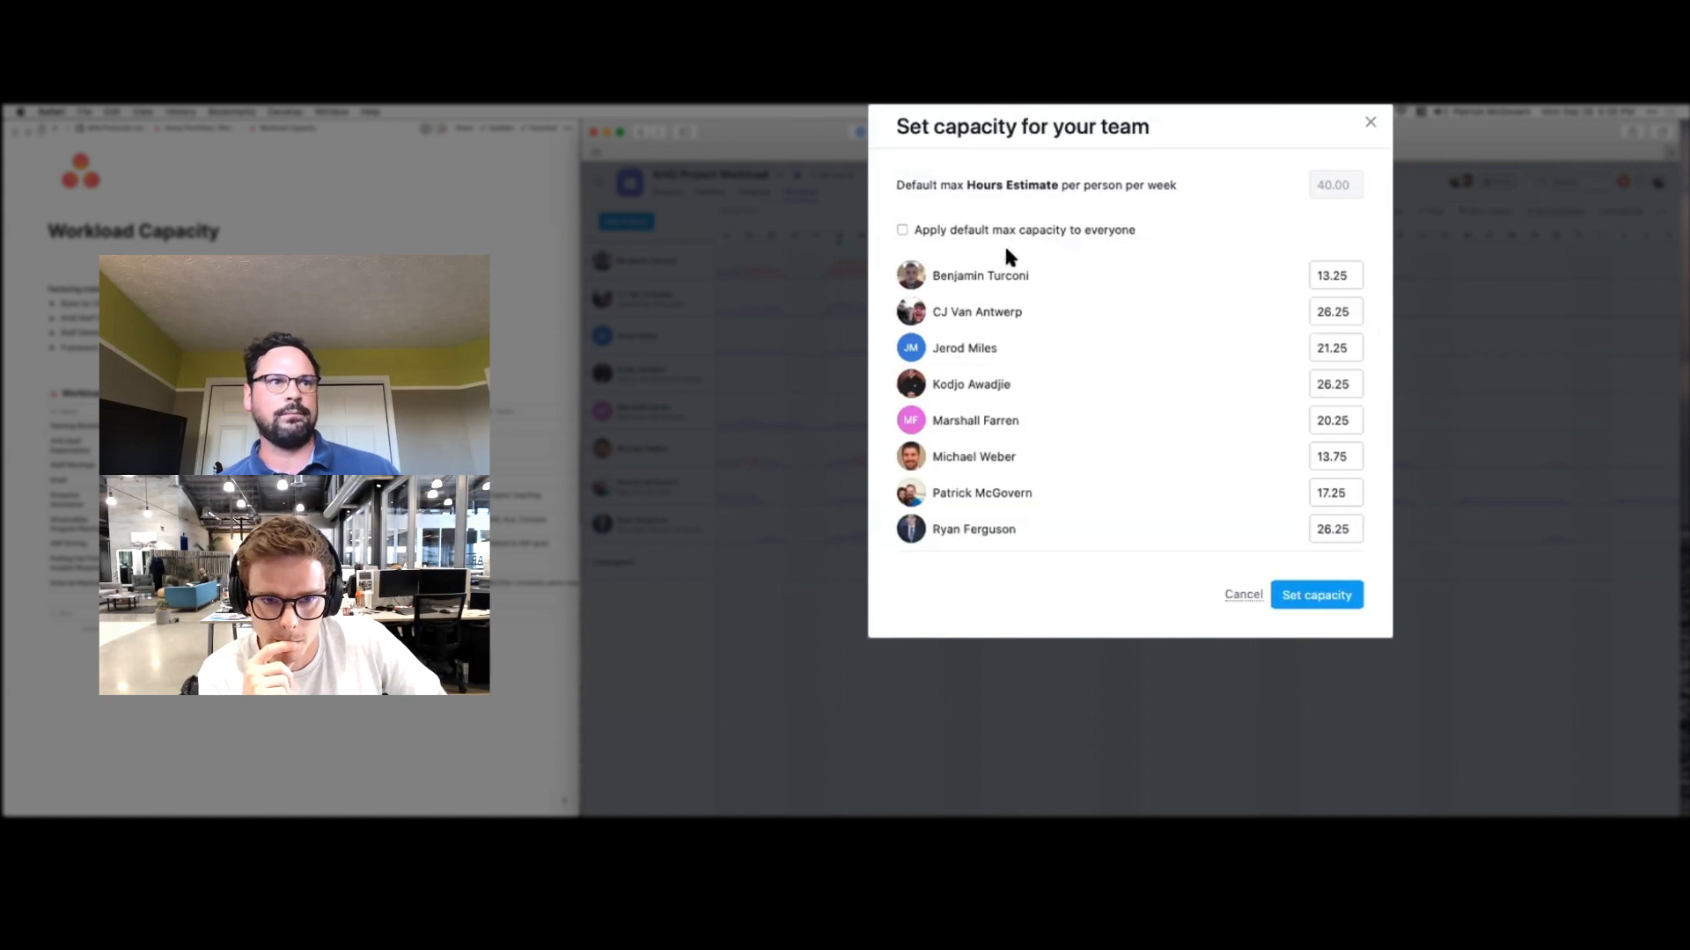
pyautogui.moveTo(1043, 239)
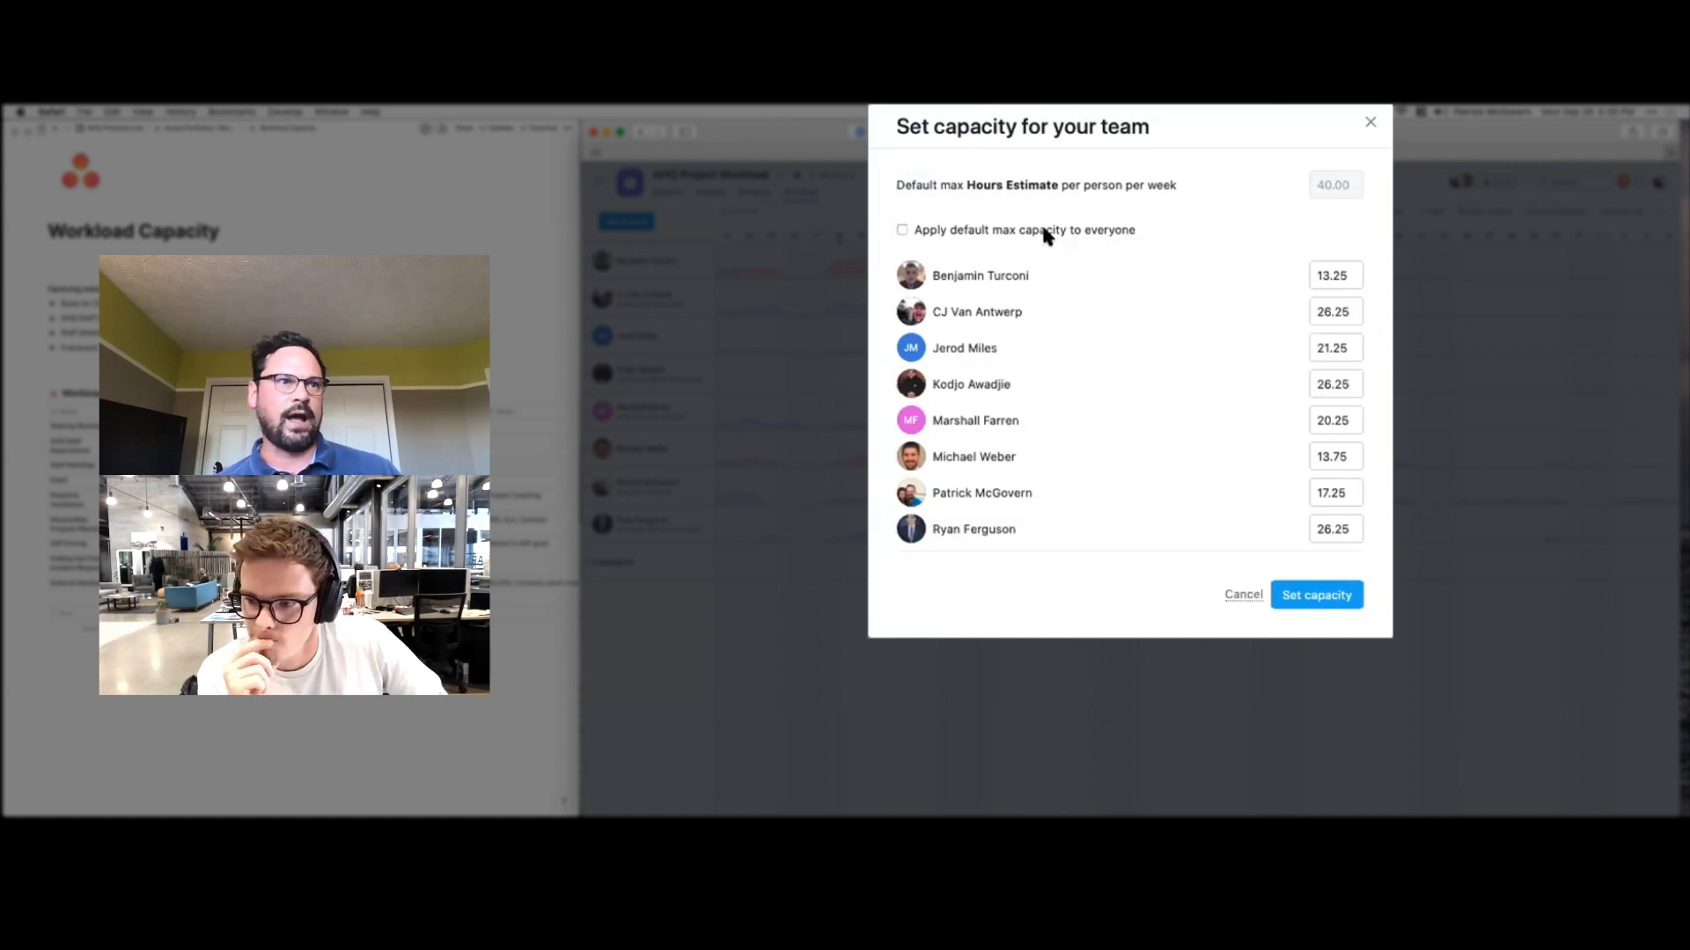
pyautogui.moveTo(1373, 140)
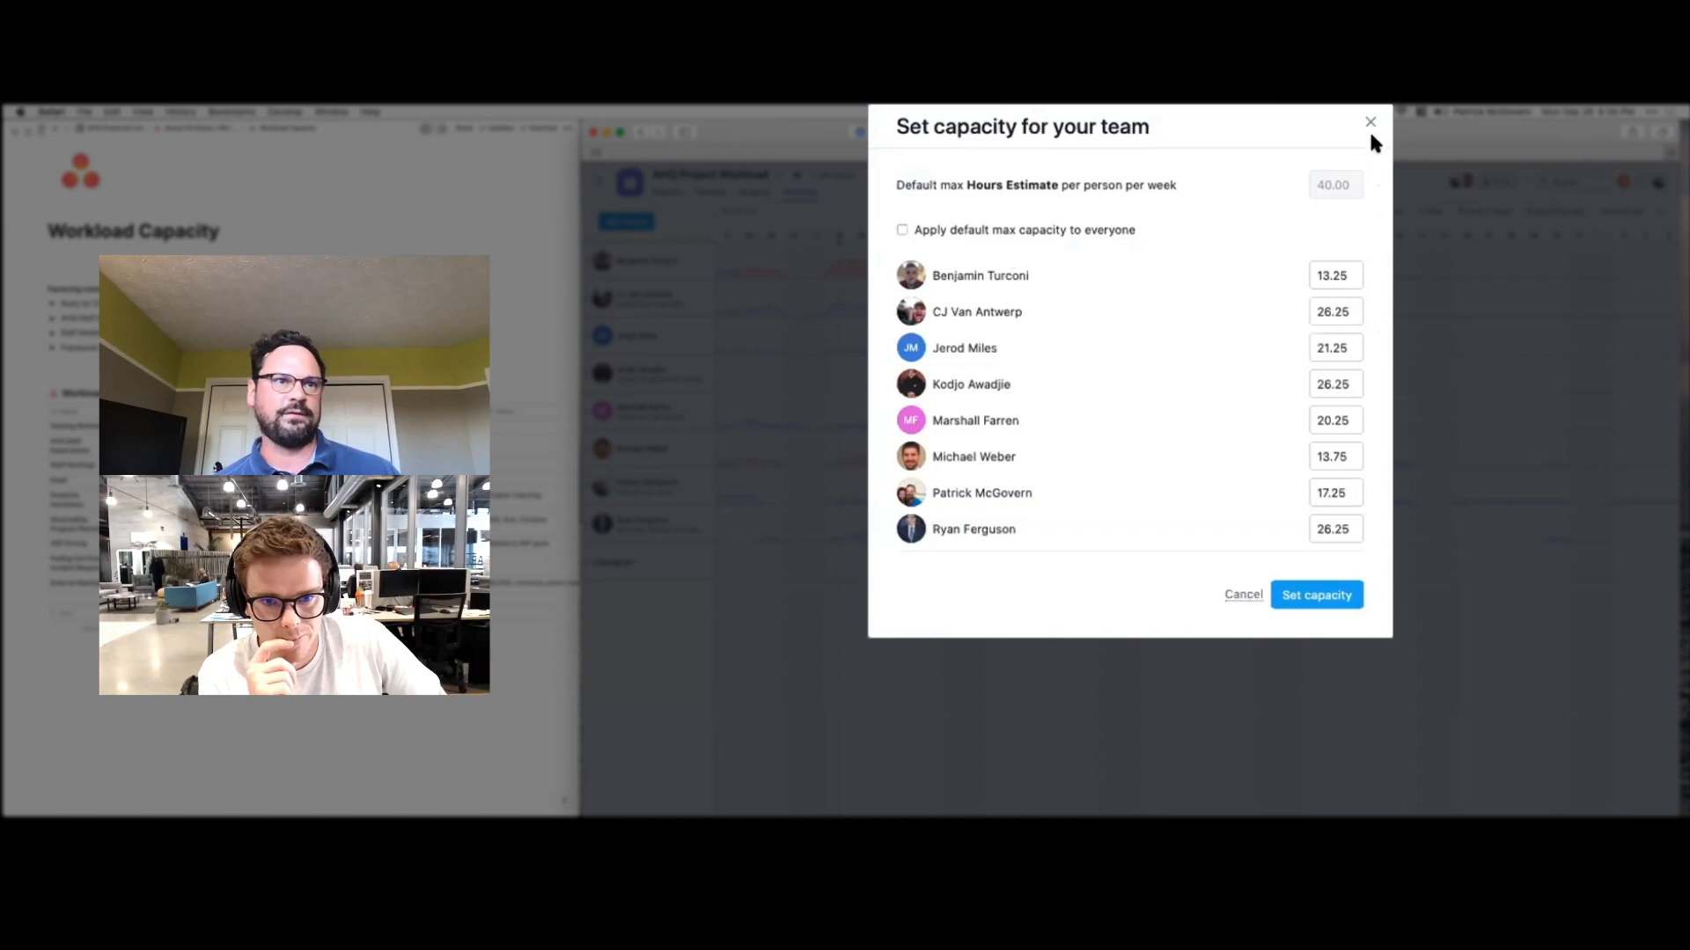
pyautogui.click(1369, 121)
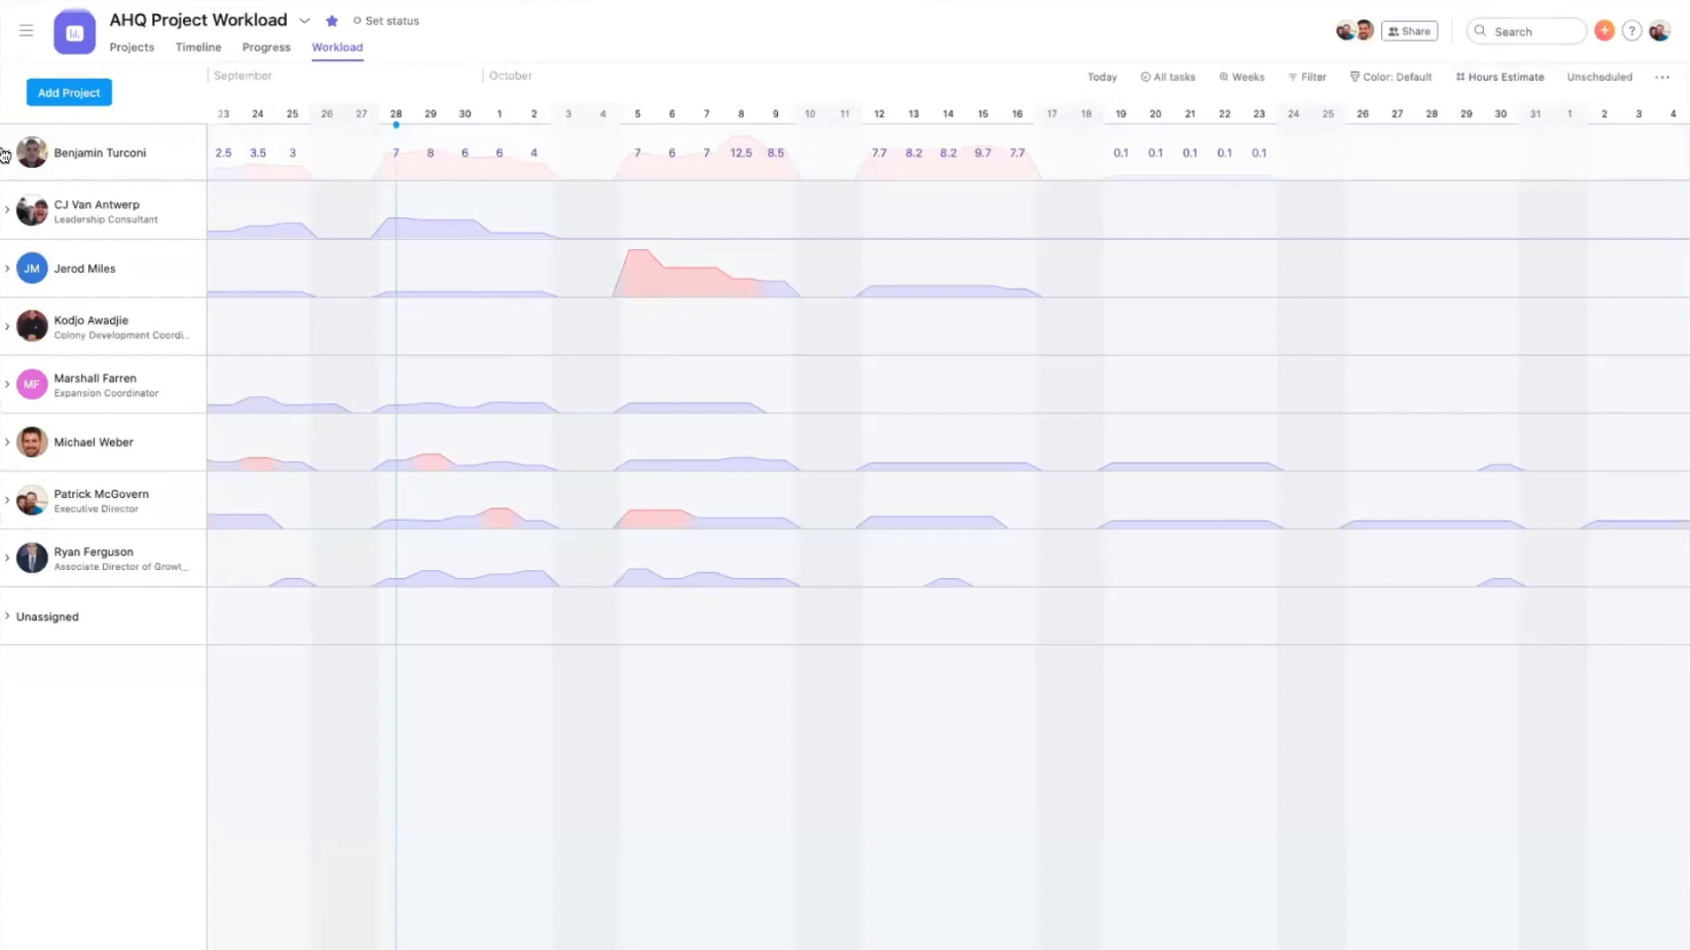
pyautogui.click(8, 152)
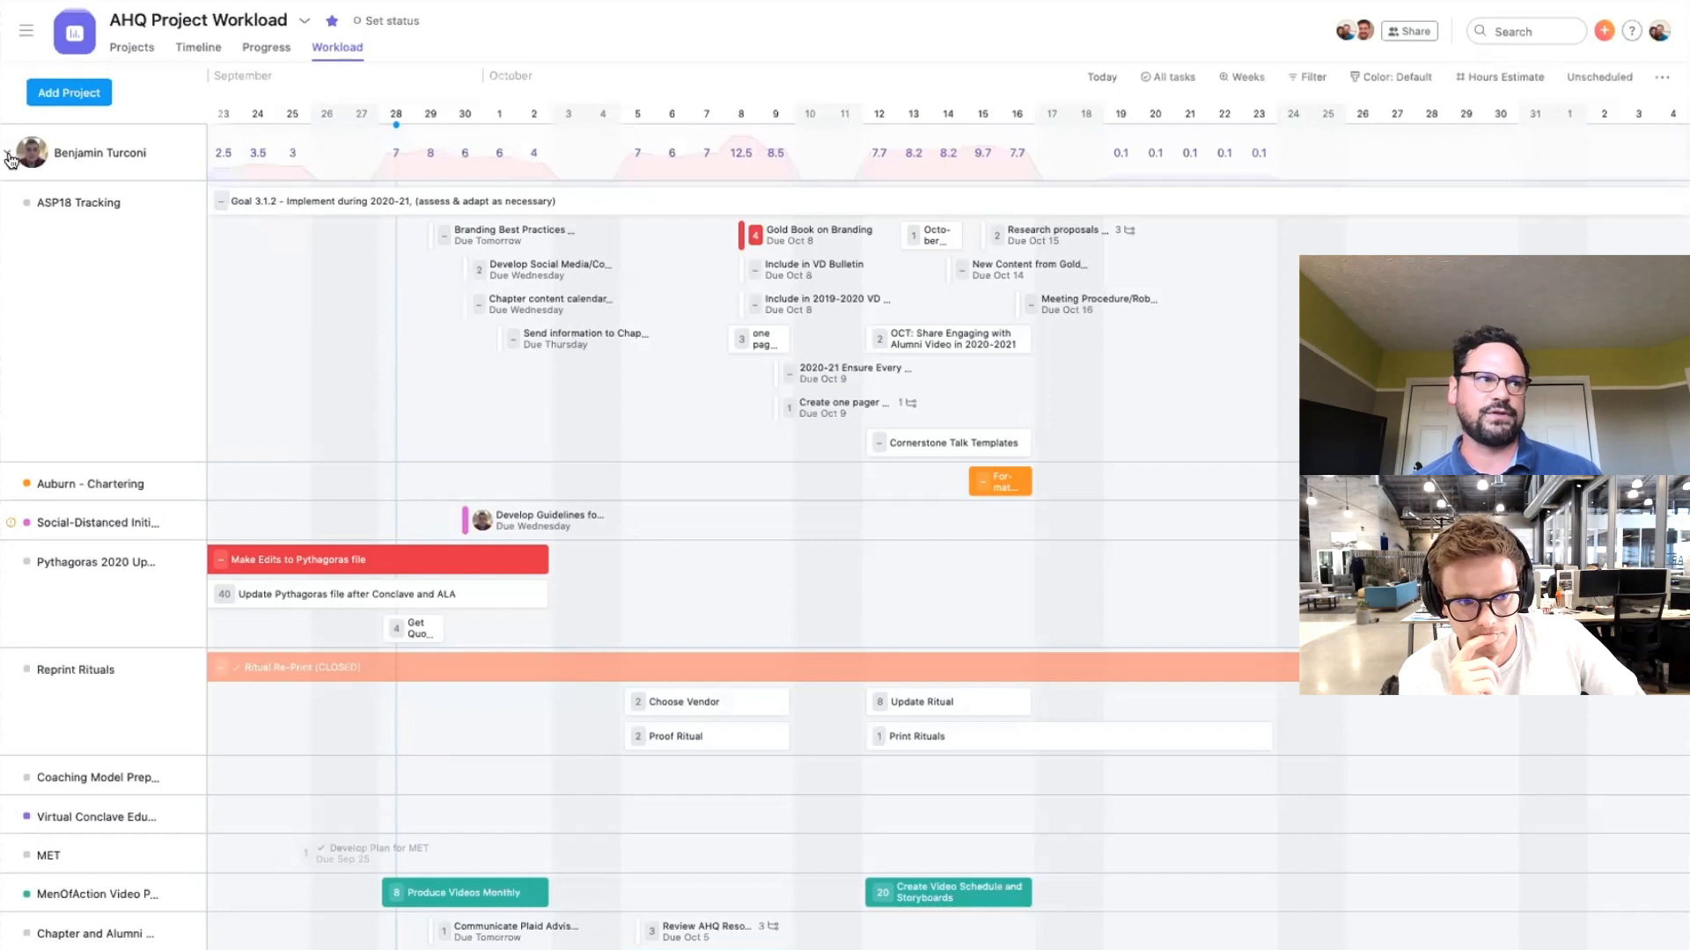
pyautogui.click(8, 152)
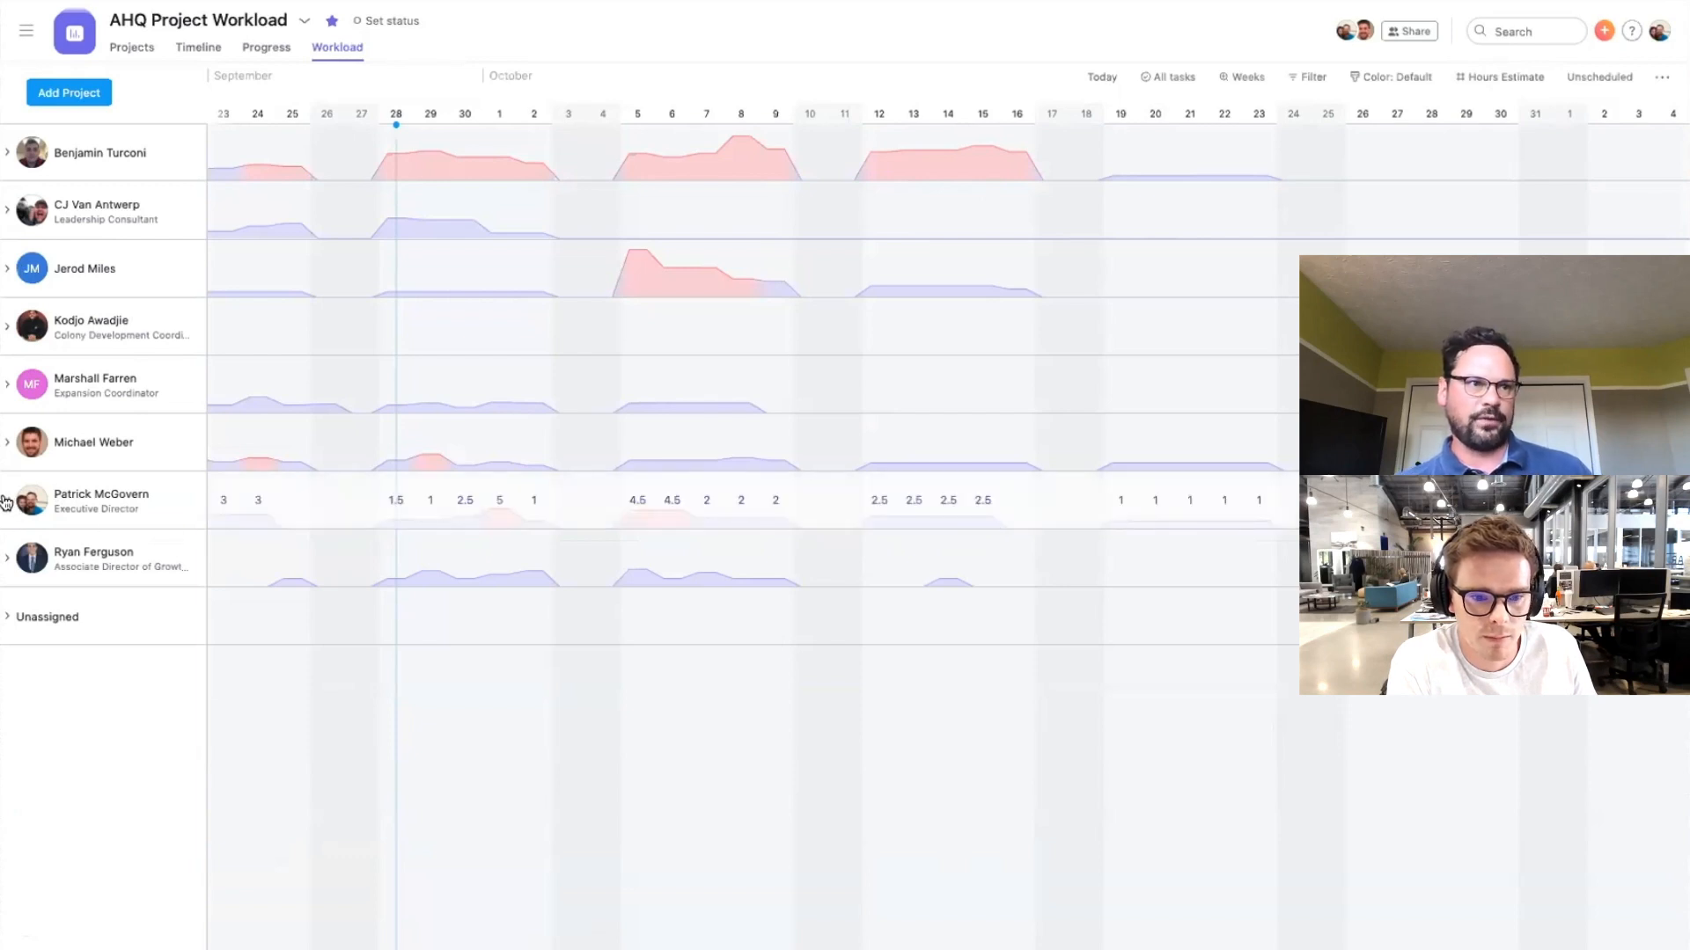
pyautogui.click(8, 500)
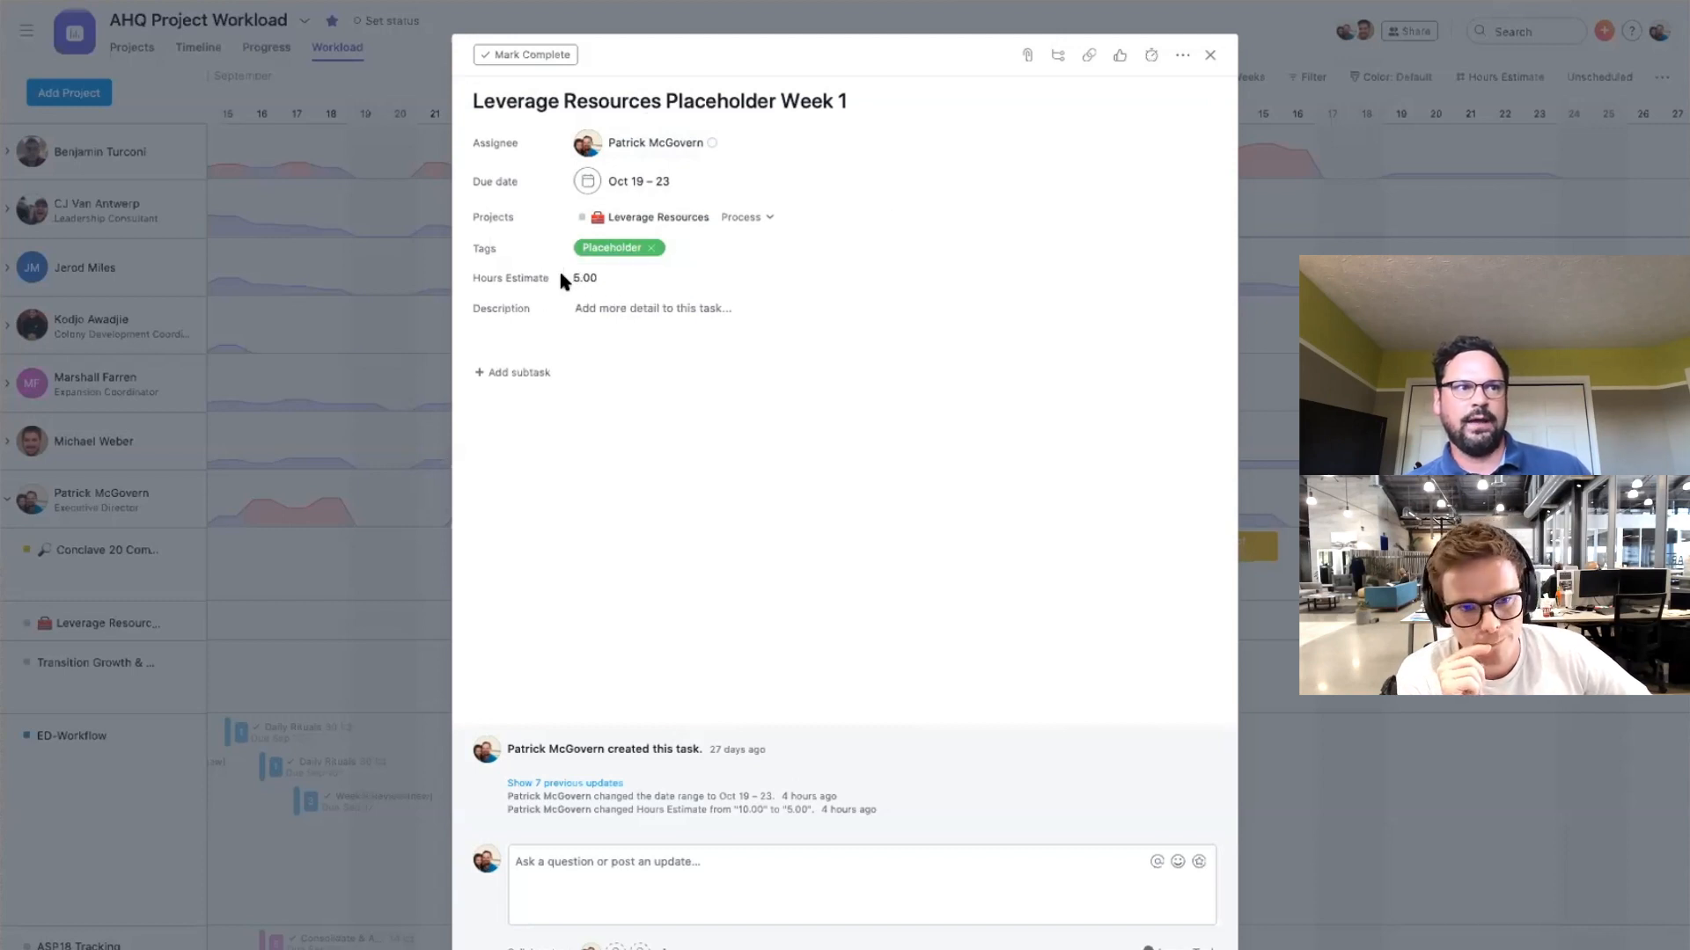
pyautogui.click(581, 277)
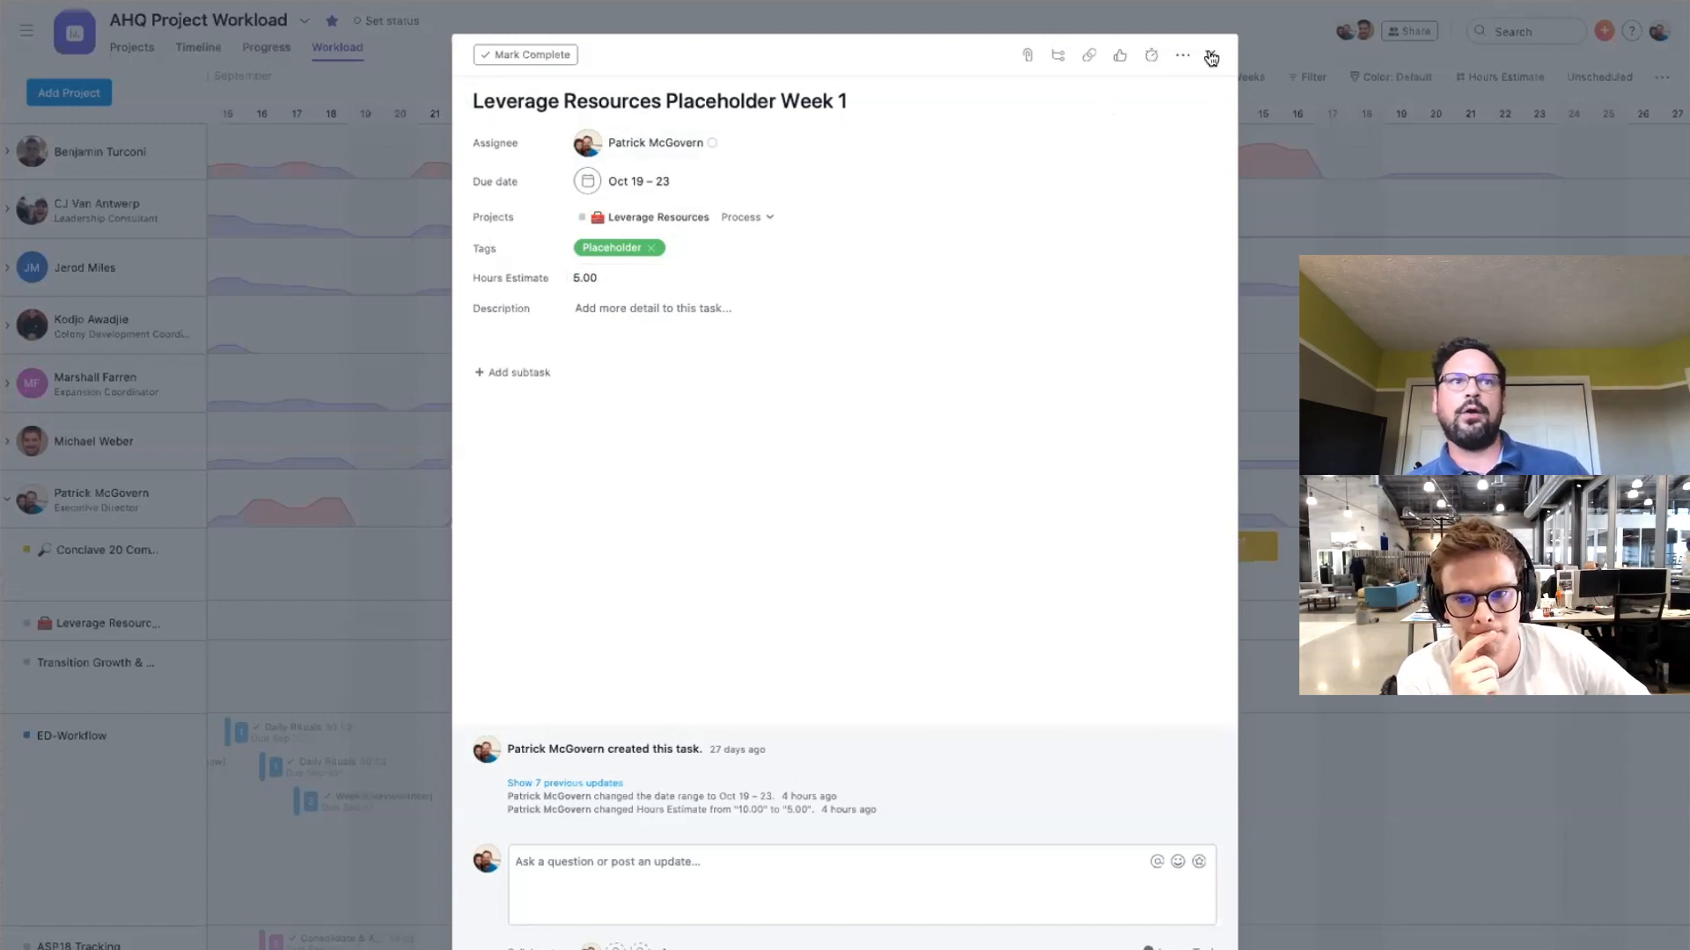
pyautogui.click(1210, 55)
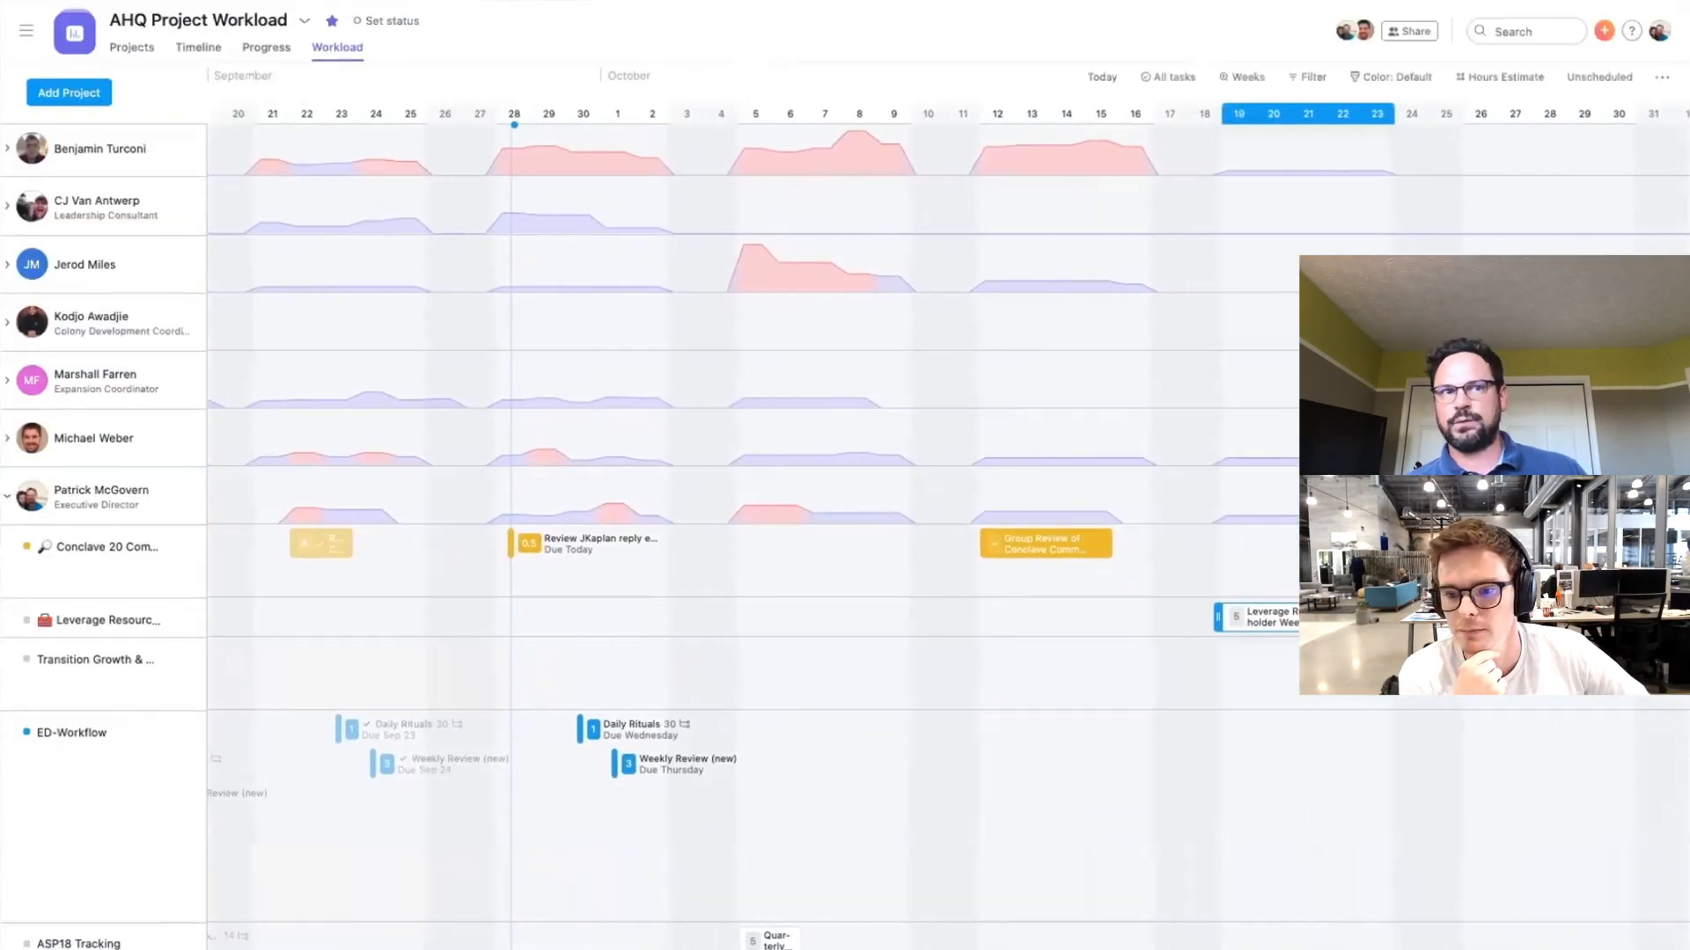
pyautogui.hscroll(3)
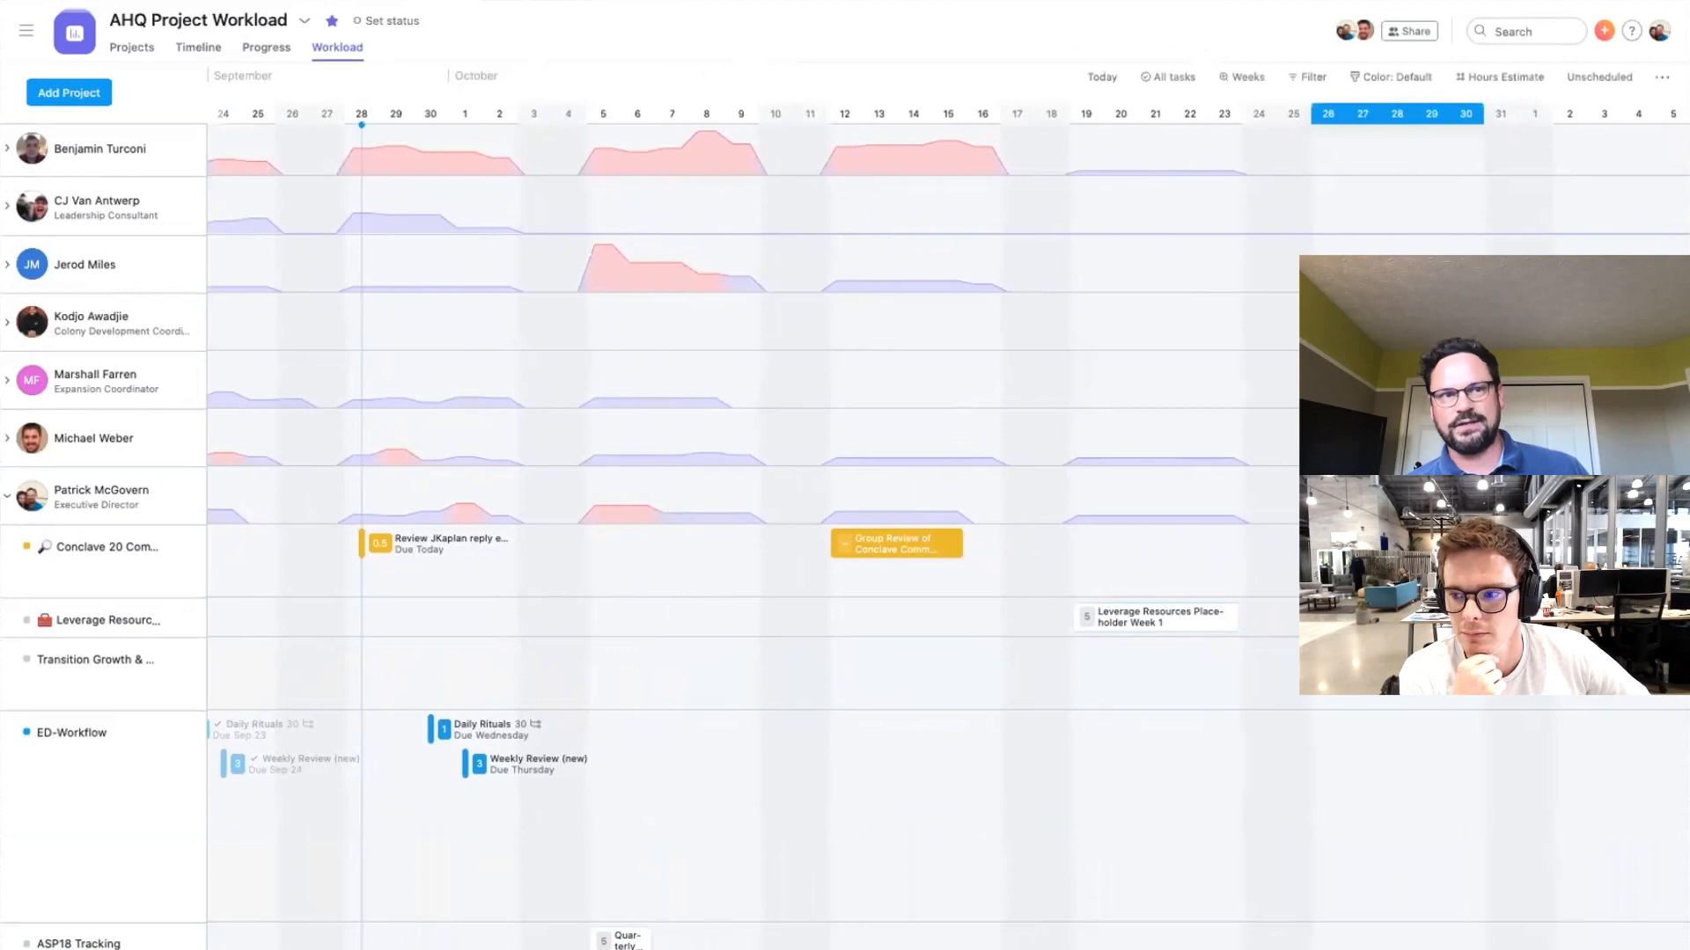